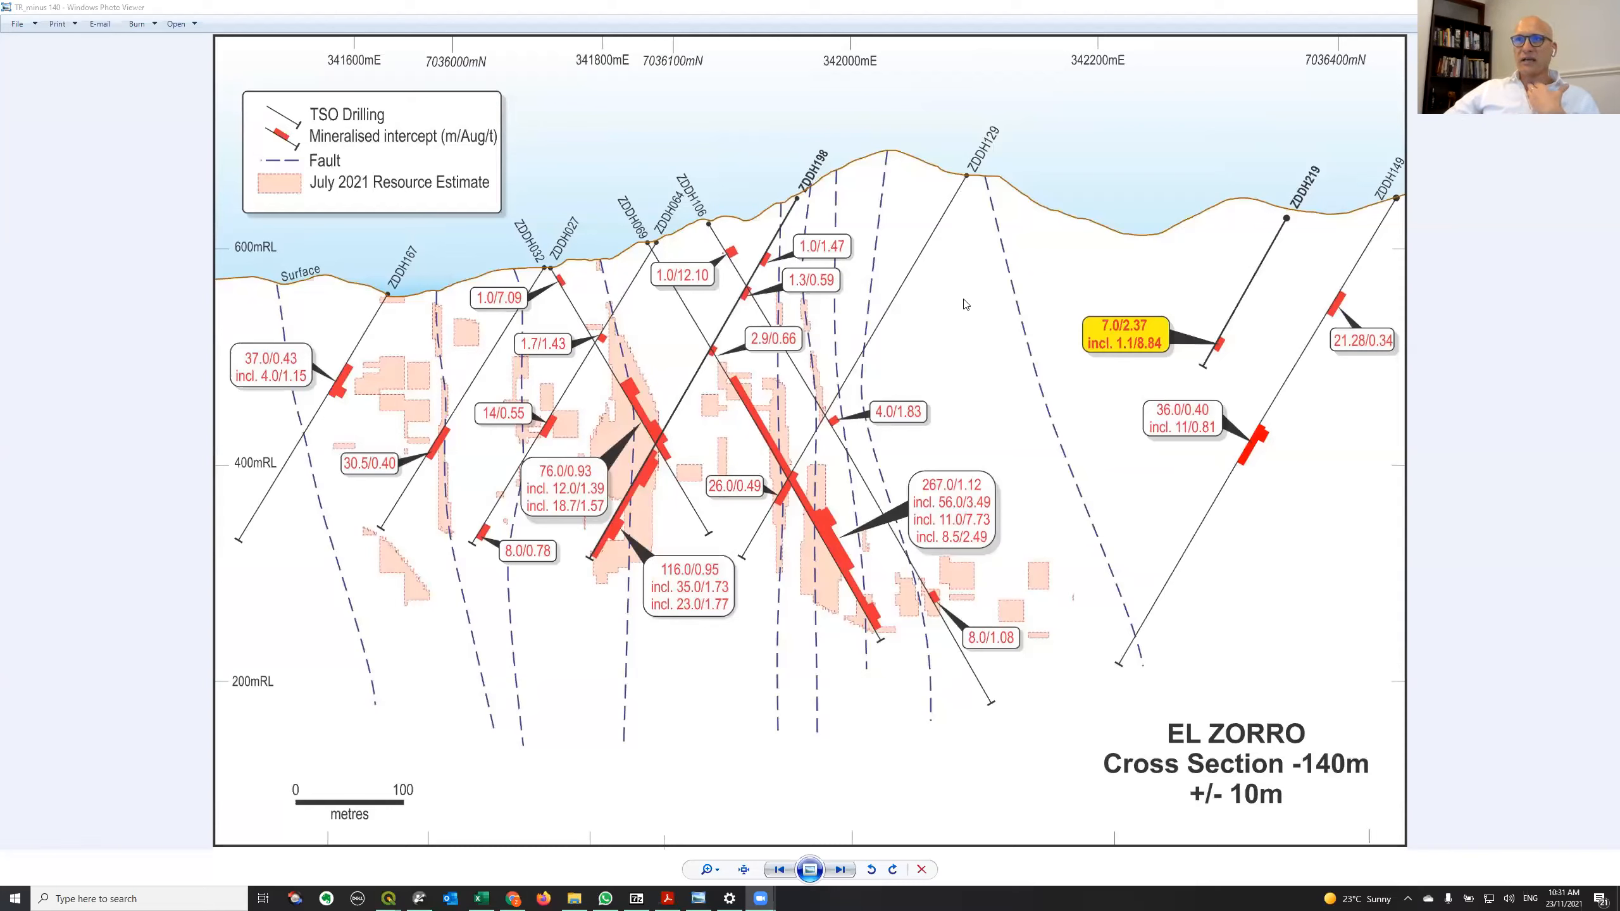
pyautogui.moveTo(1067, 409)
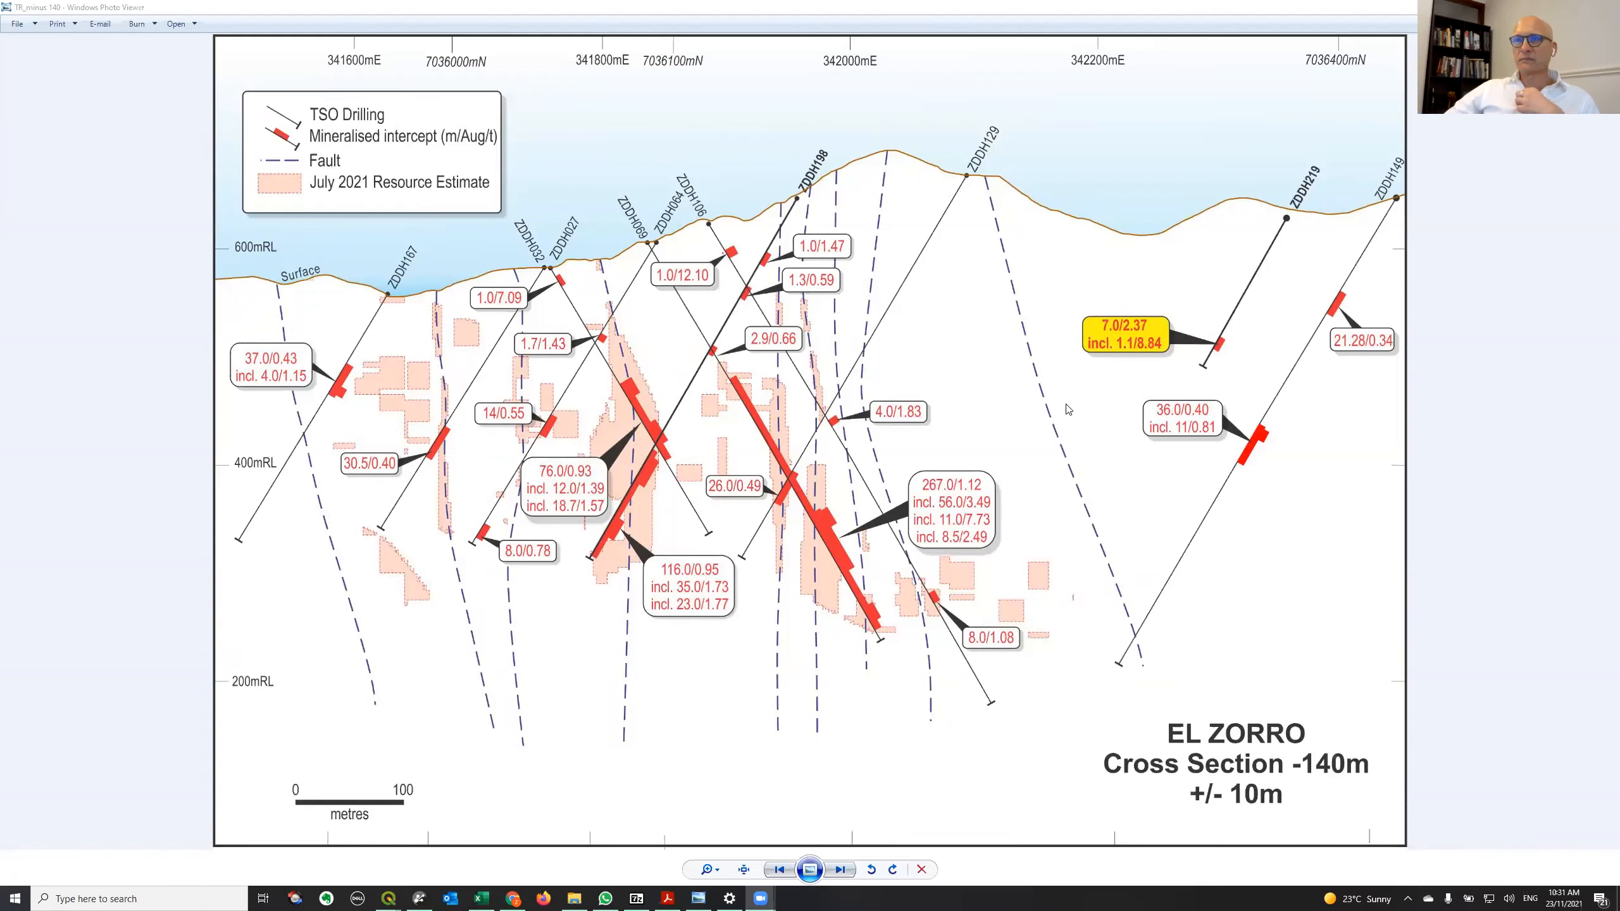
pyautogui.moveTo(799, 363)
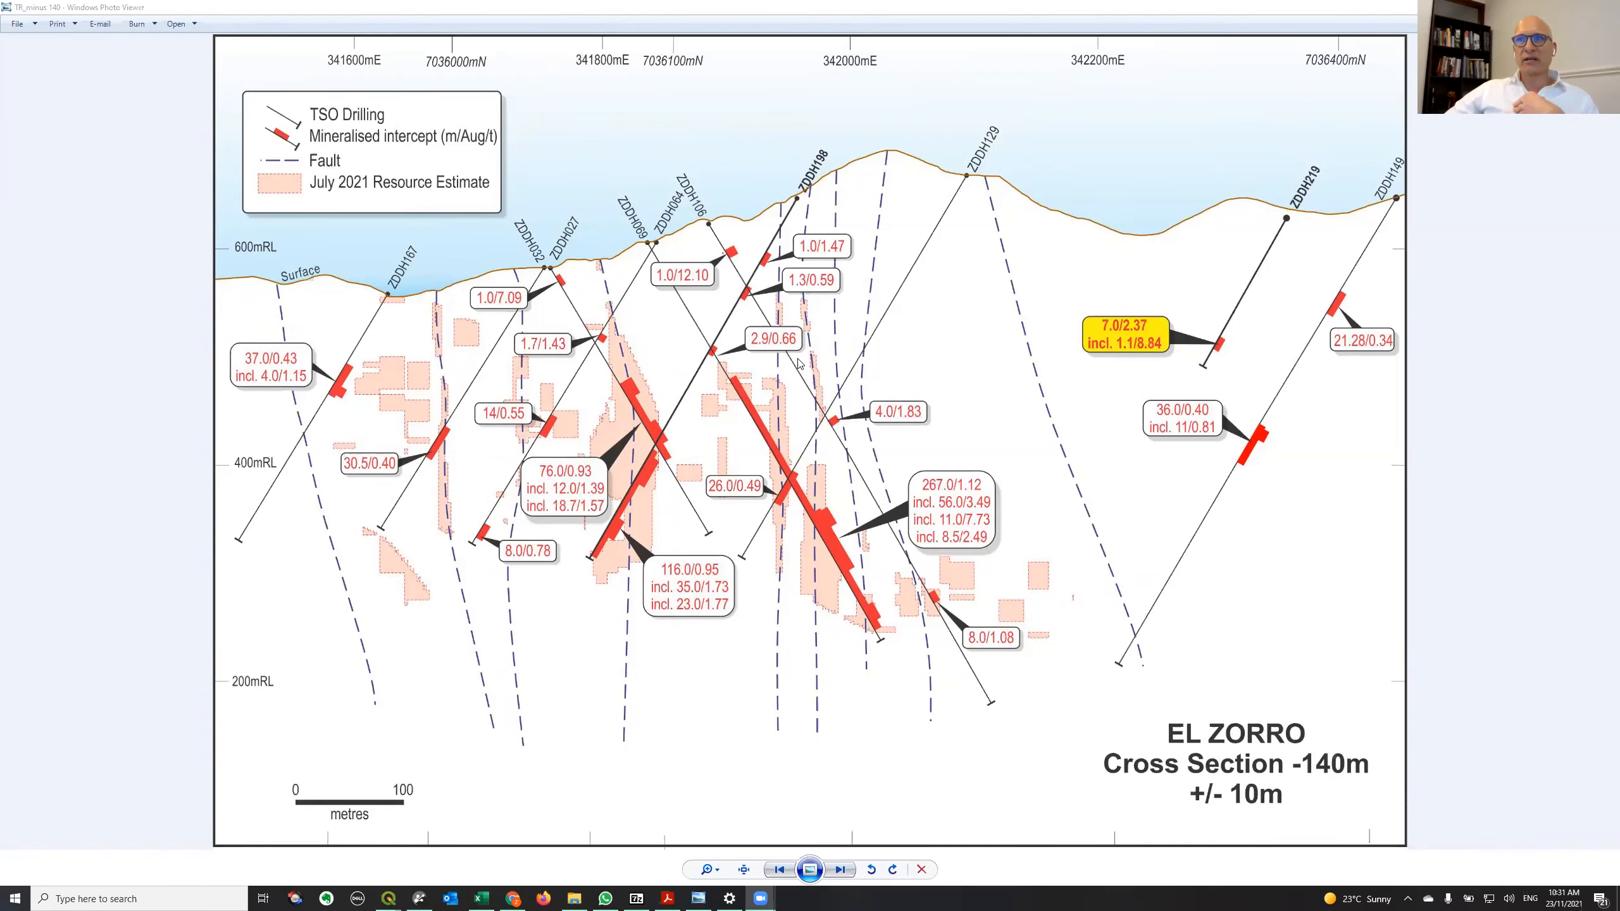
pyautogui.moveTo(833, 582)
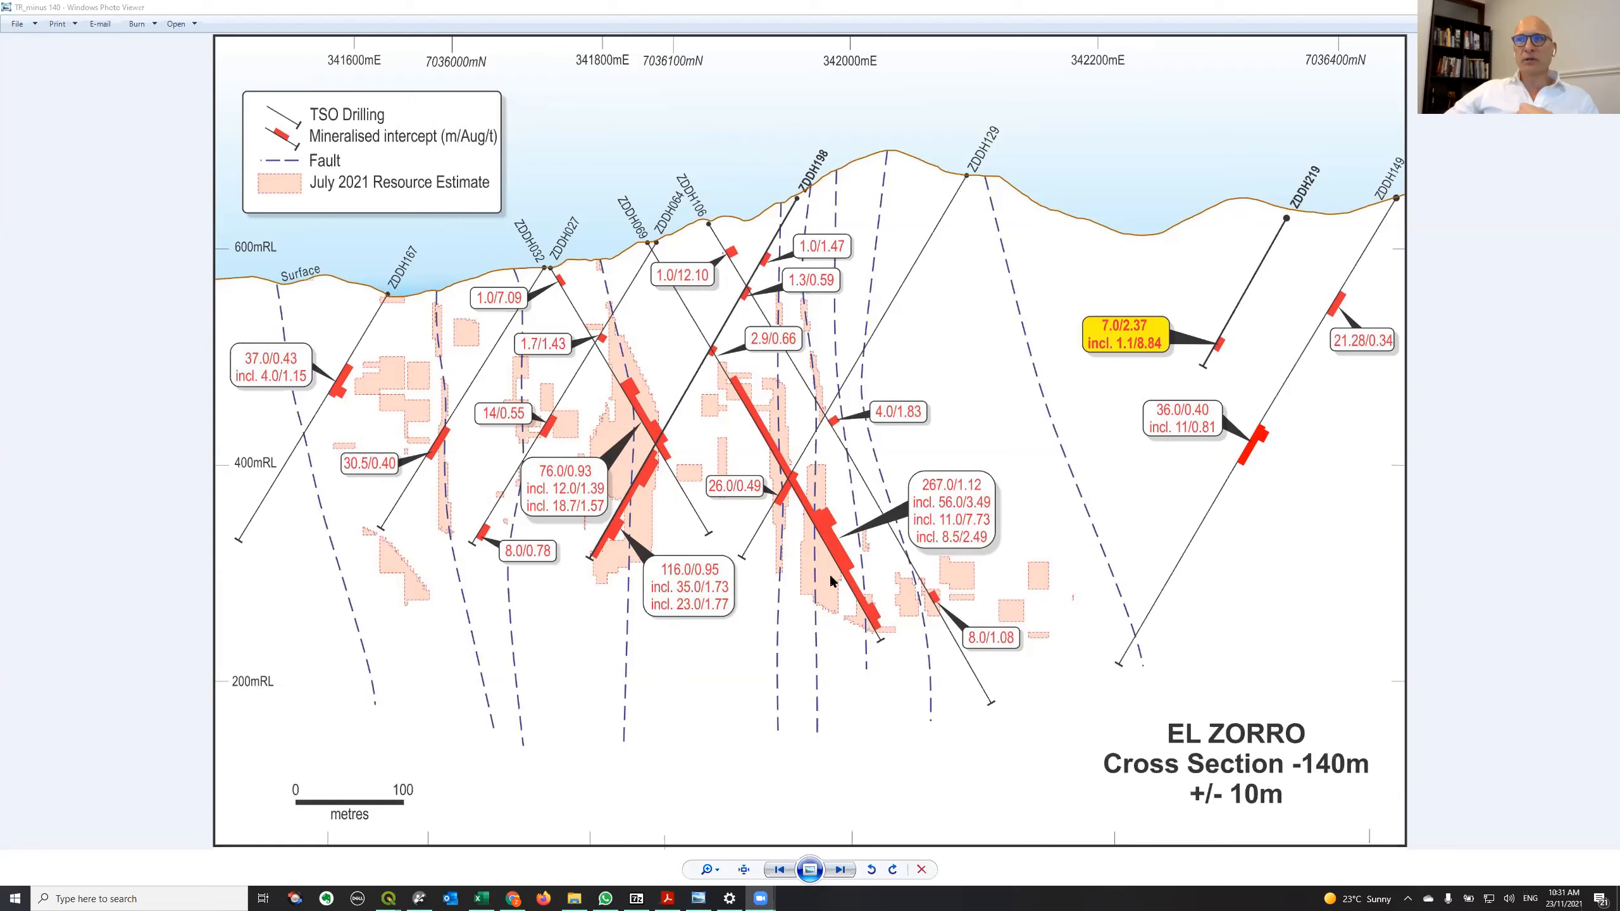
pyautogui.moveTo(787, 453)
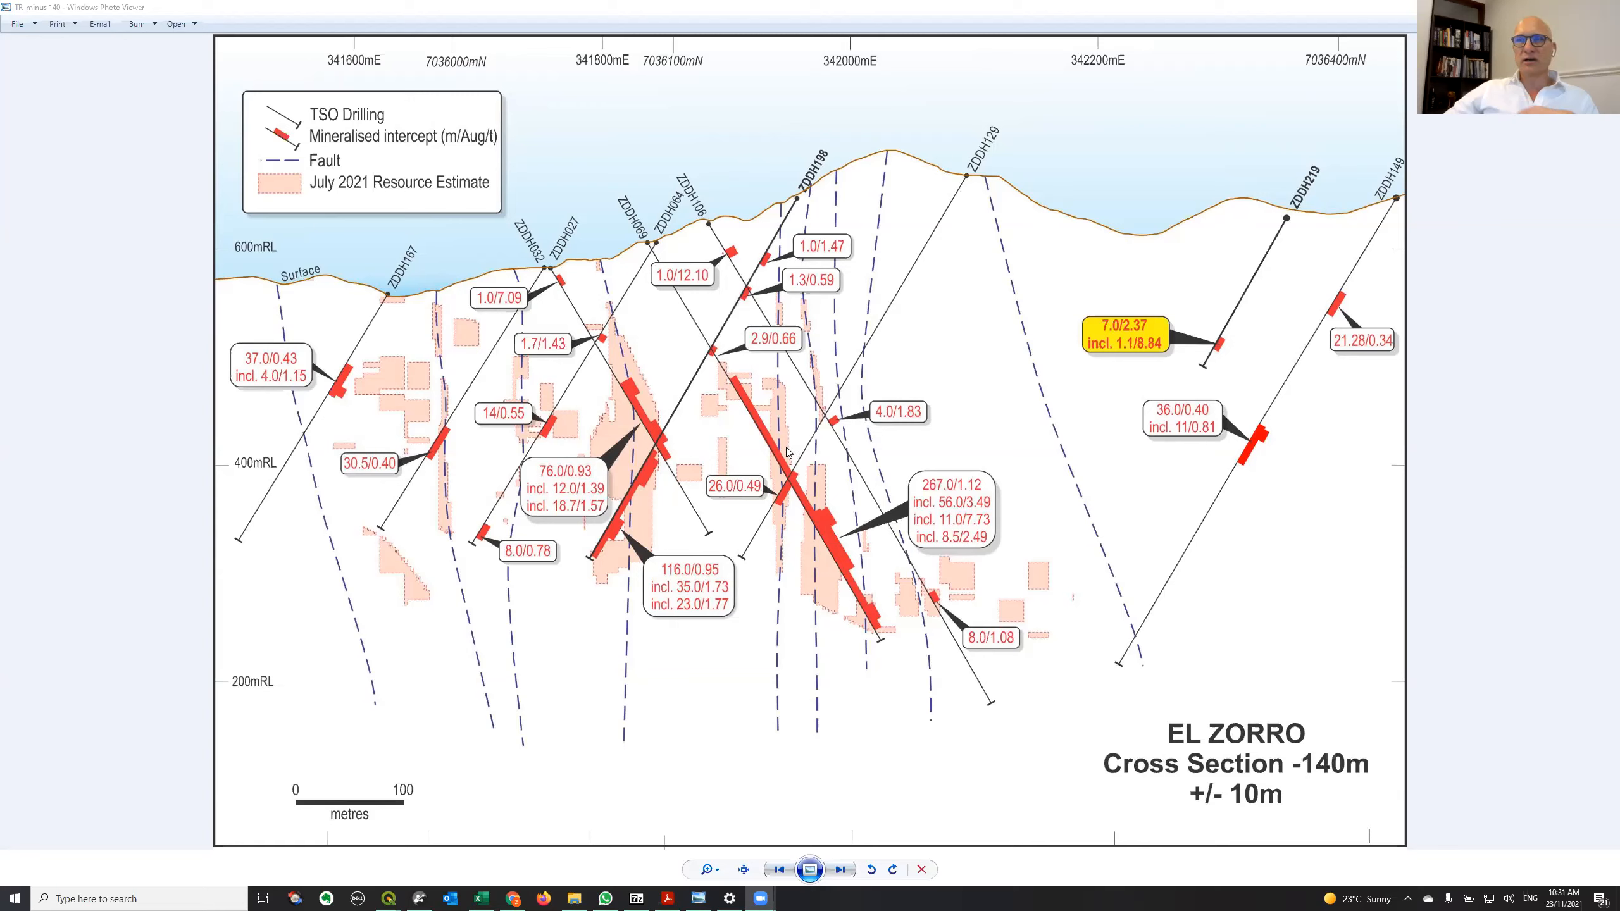
pyautogui.moveTo(1213, 400)
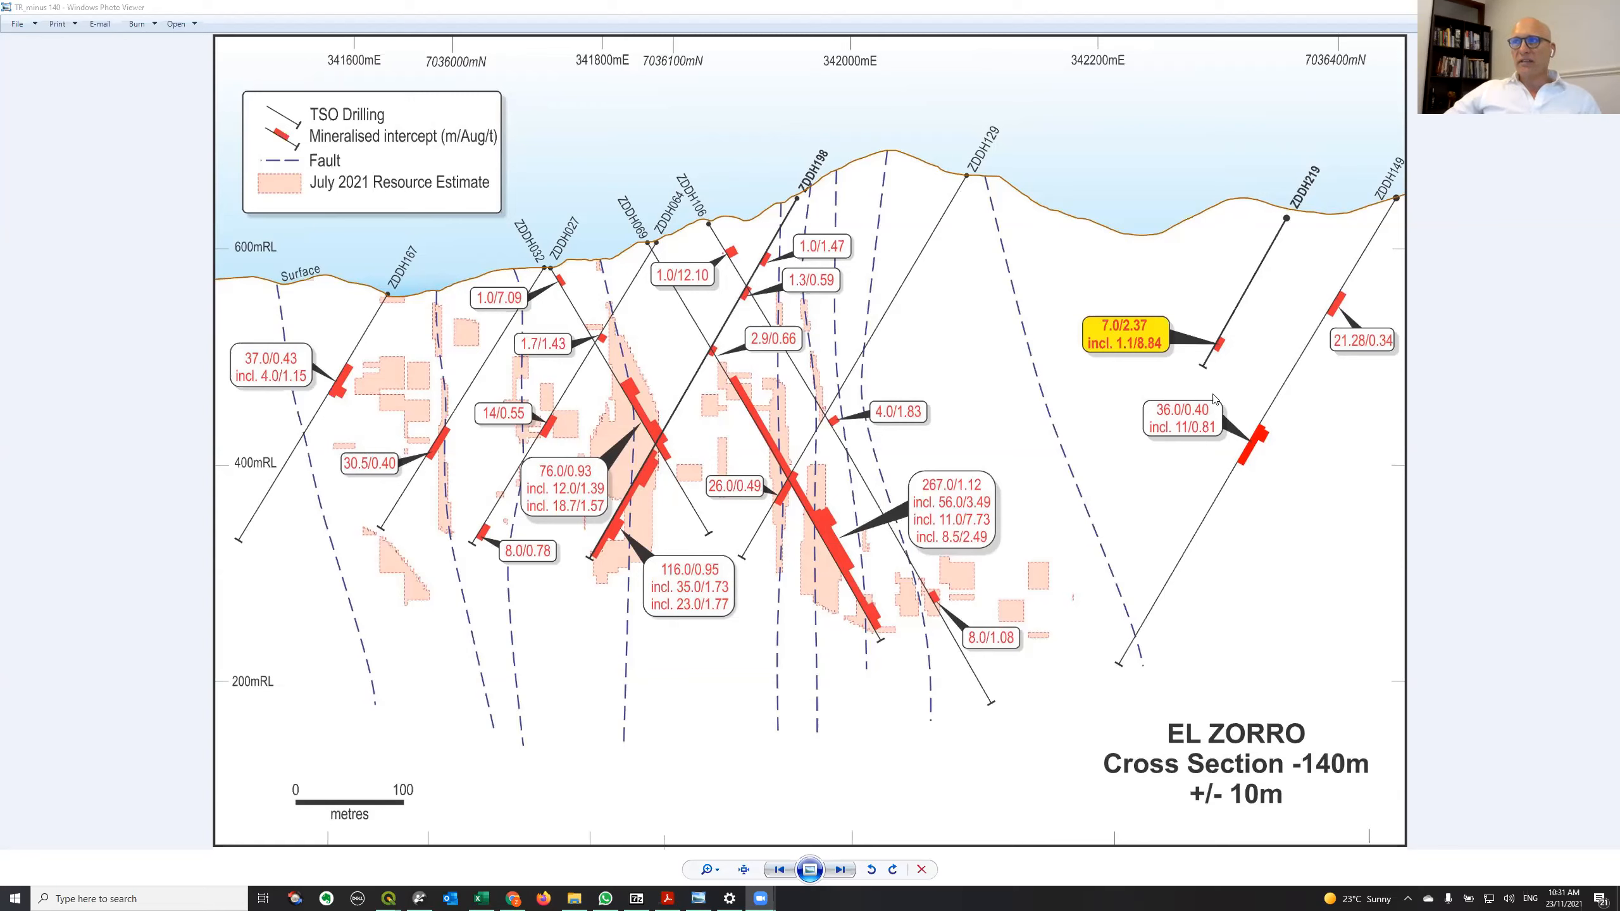
pyautogui.moveTo(1219, 331)
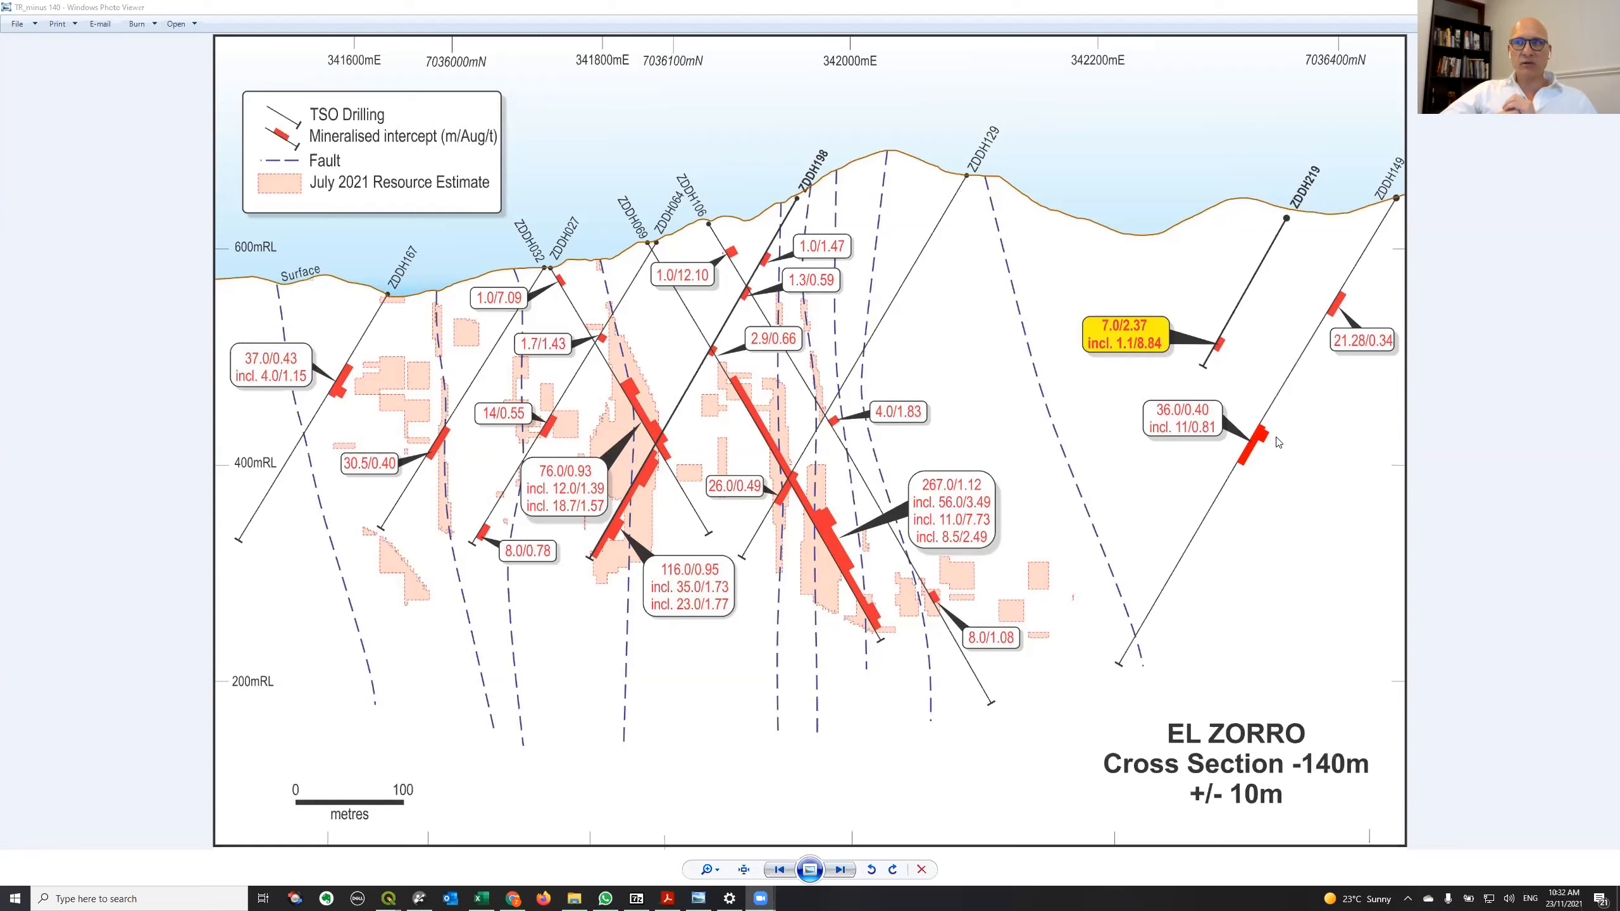
pyautogui.moveTo(1295, 363)
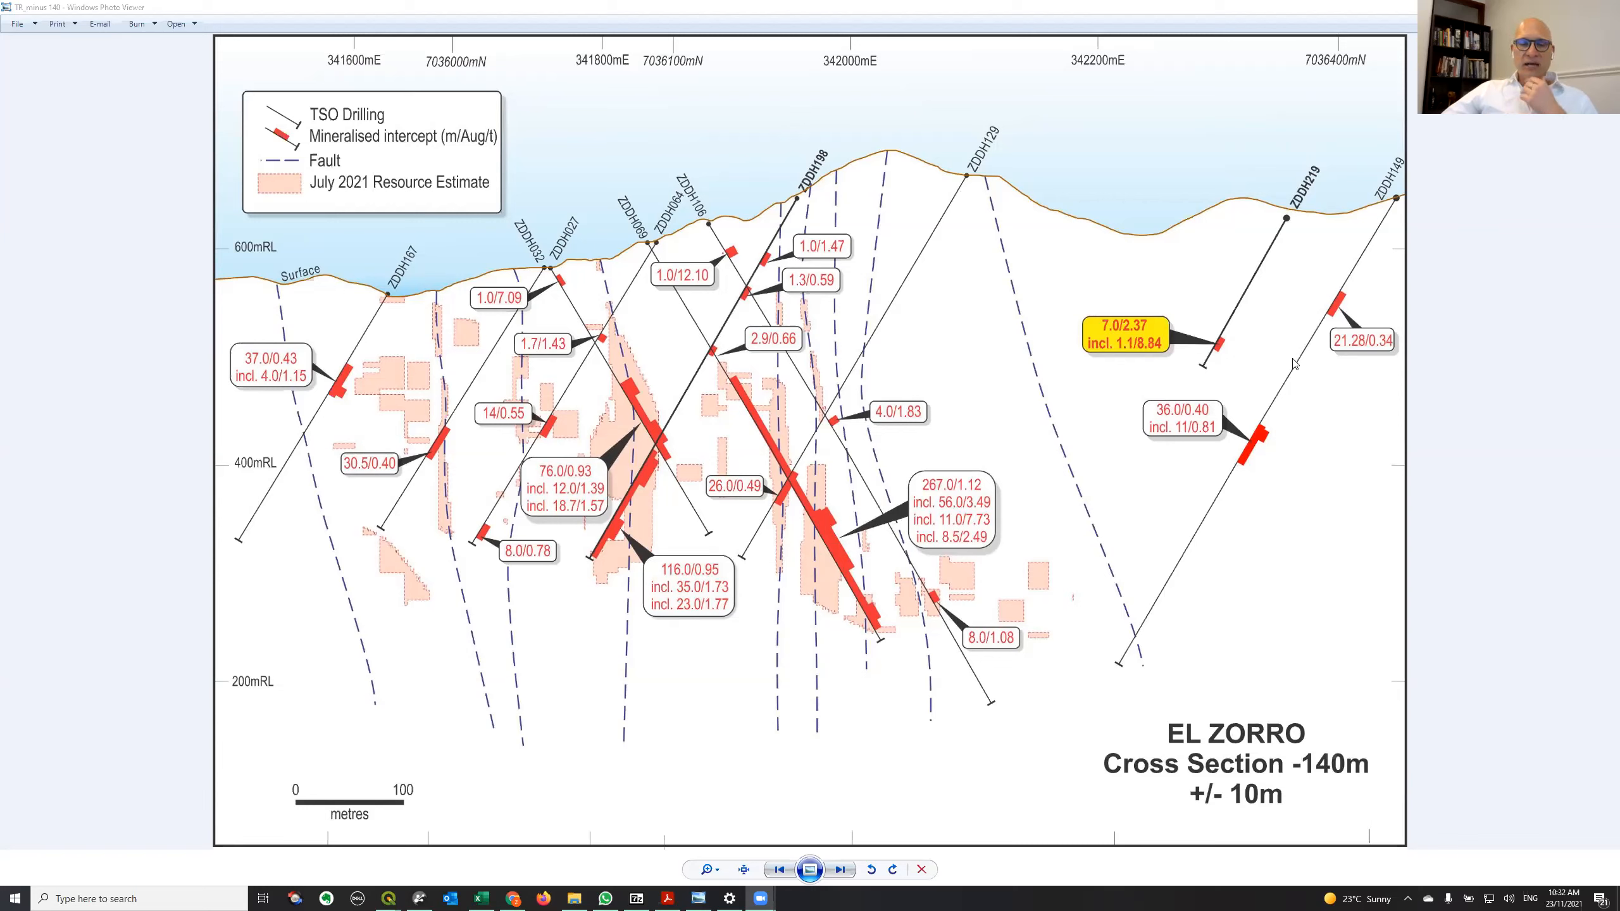
pyautogui.moveTo(1275, 446)
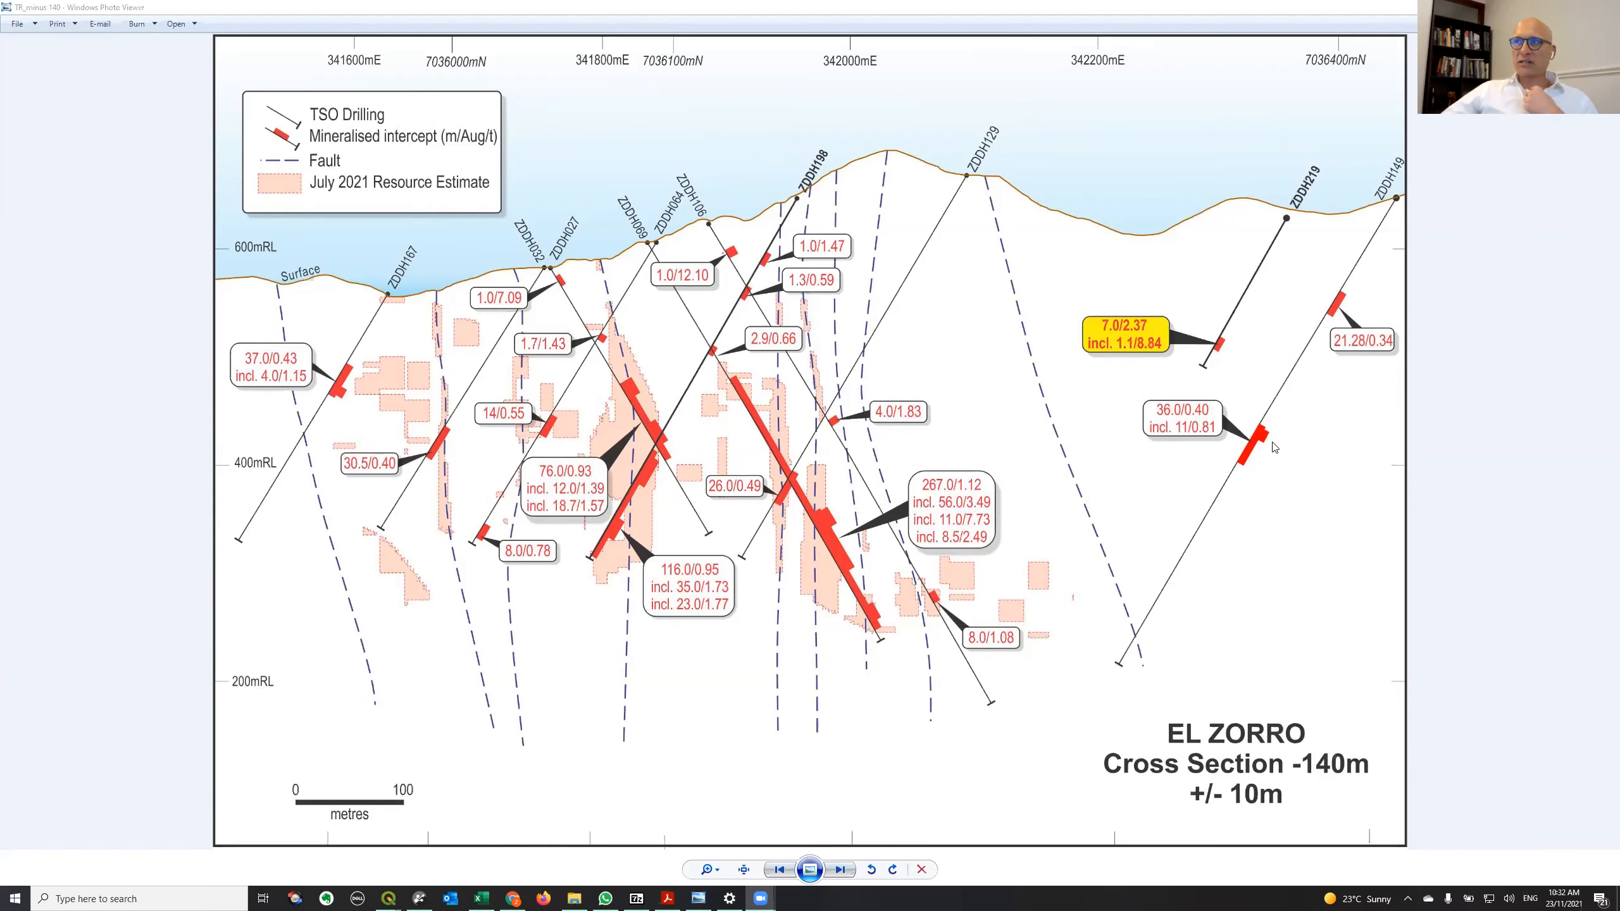
pyautogui.moveTo(1248, 466)
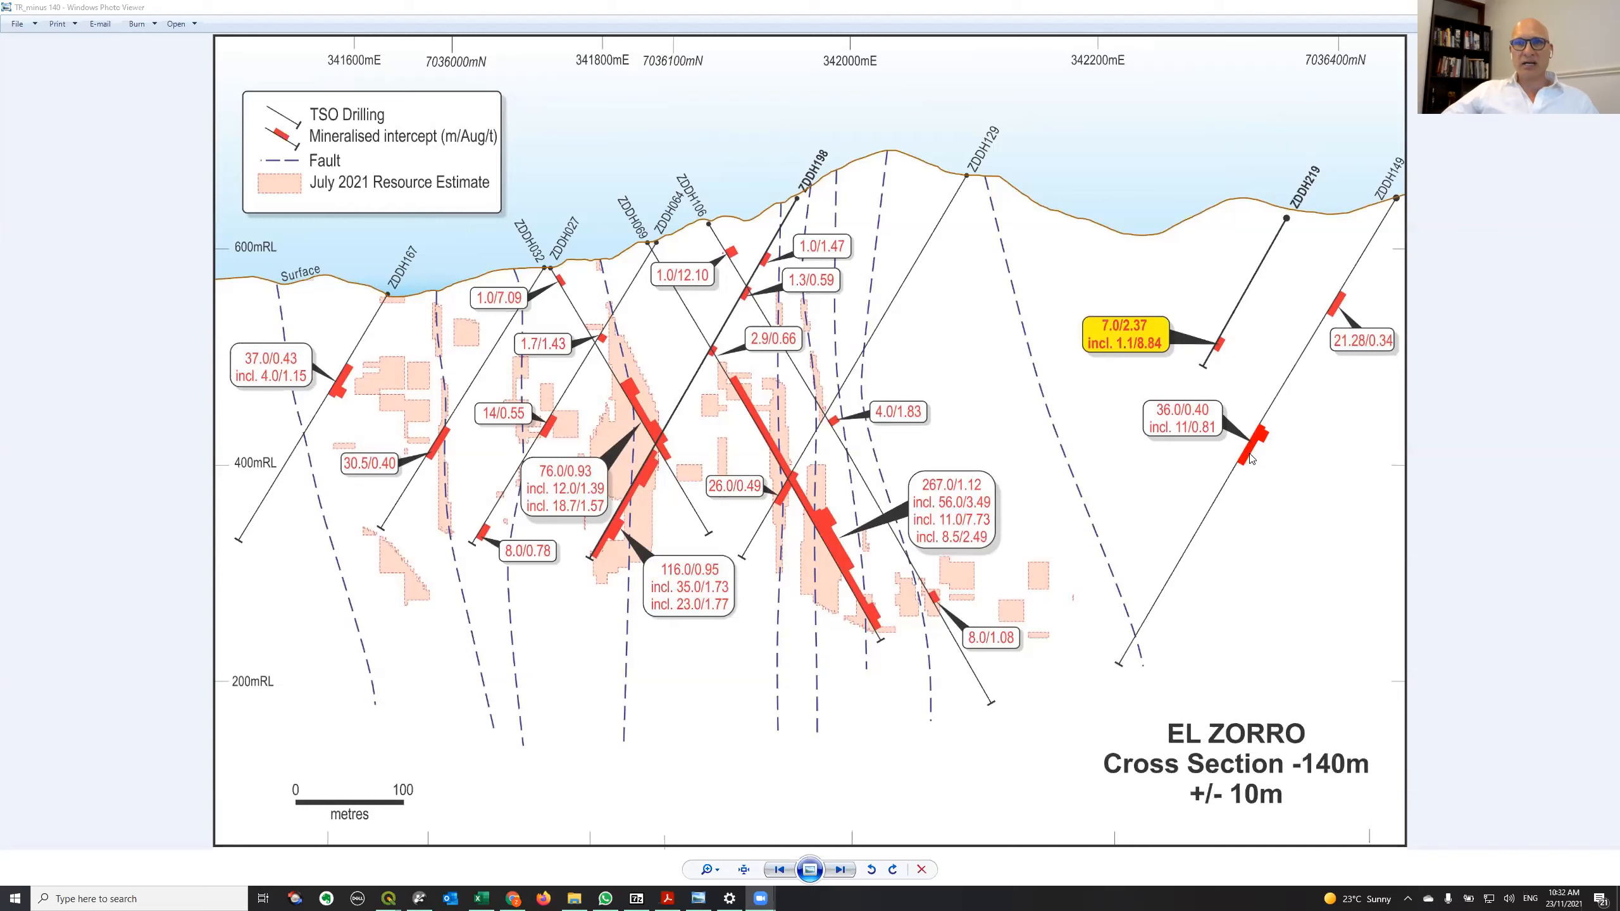
pyautogui.moveTo(831, 742)
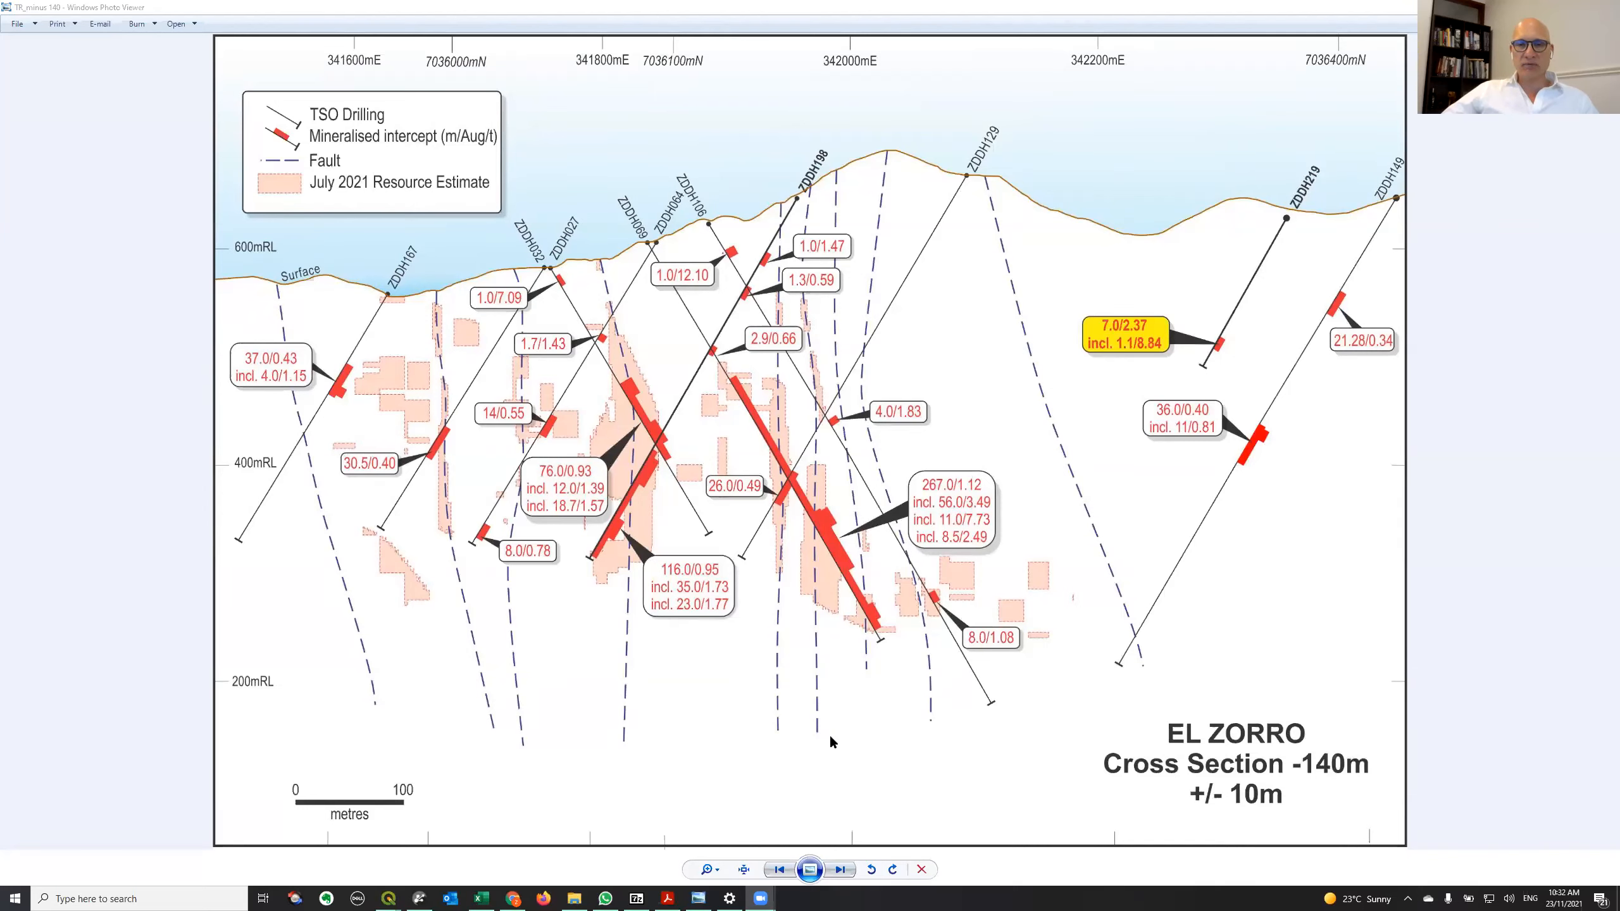
pyautogui.moveTo(998, 684)
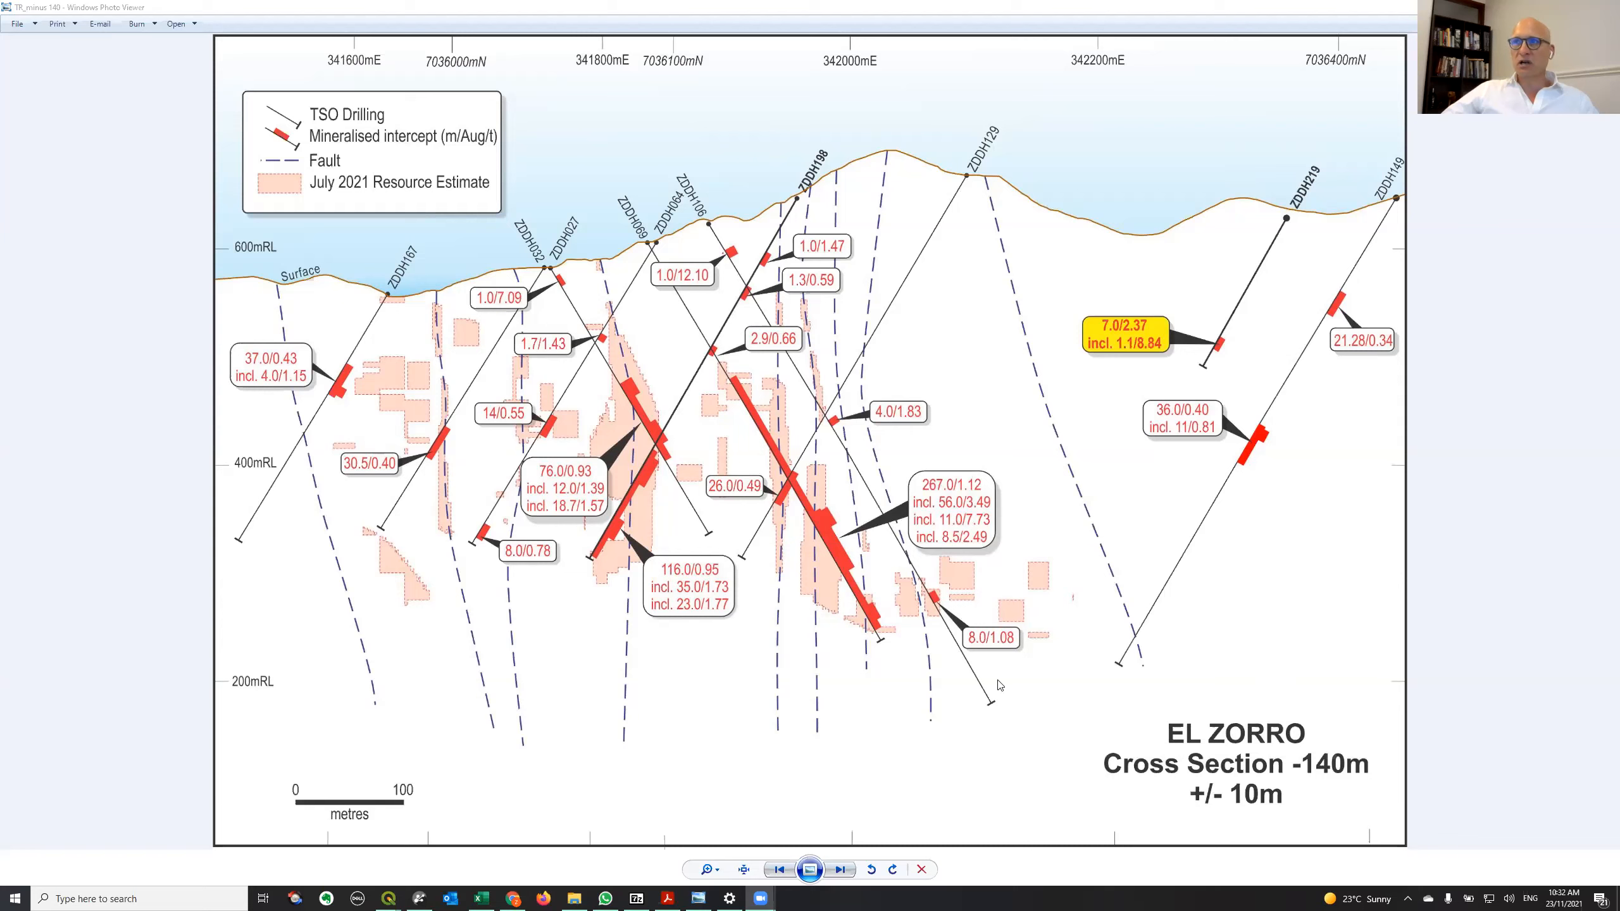
pyautogui.moveTo(982, 258)
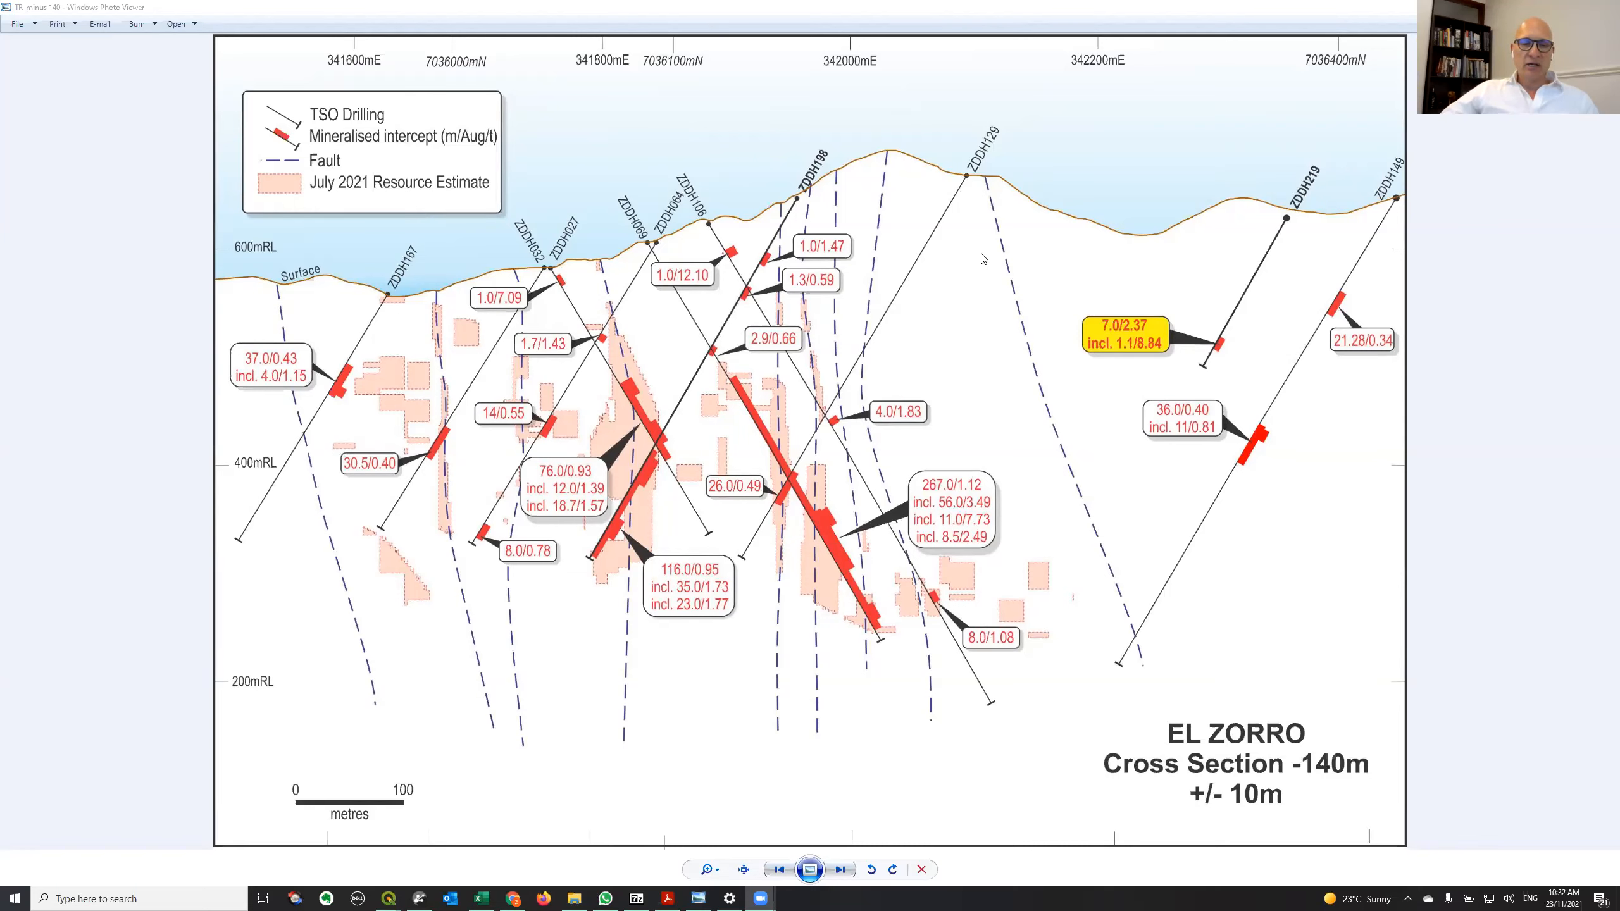
pyautogui.moveTo(1072, 292)
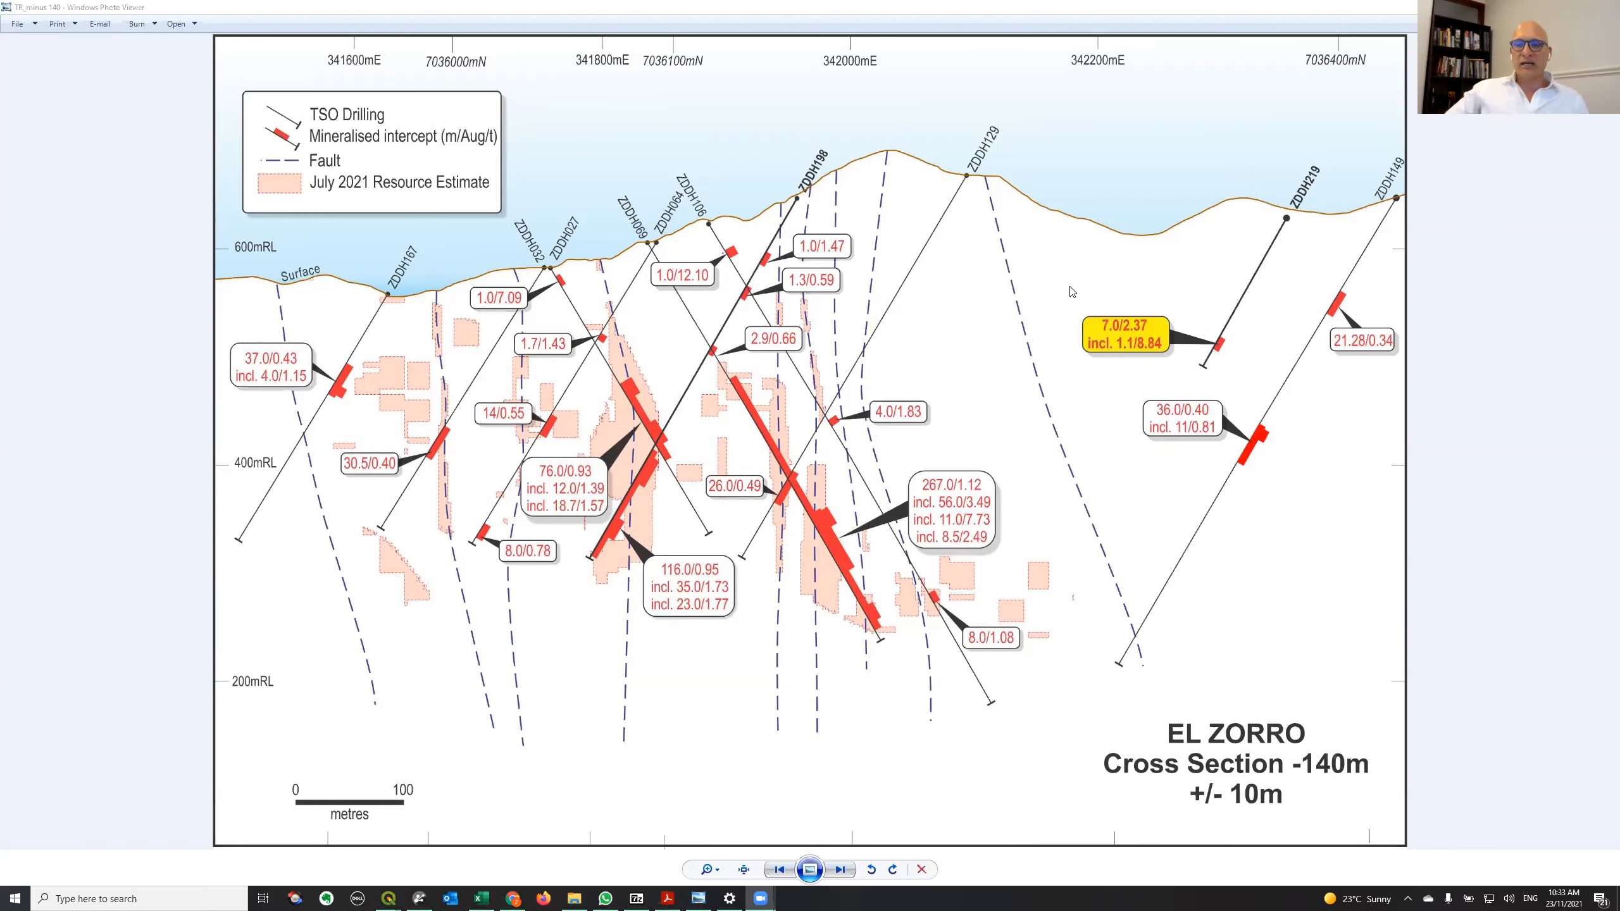
pyautogui.moveTo(712, 225)
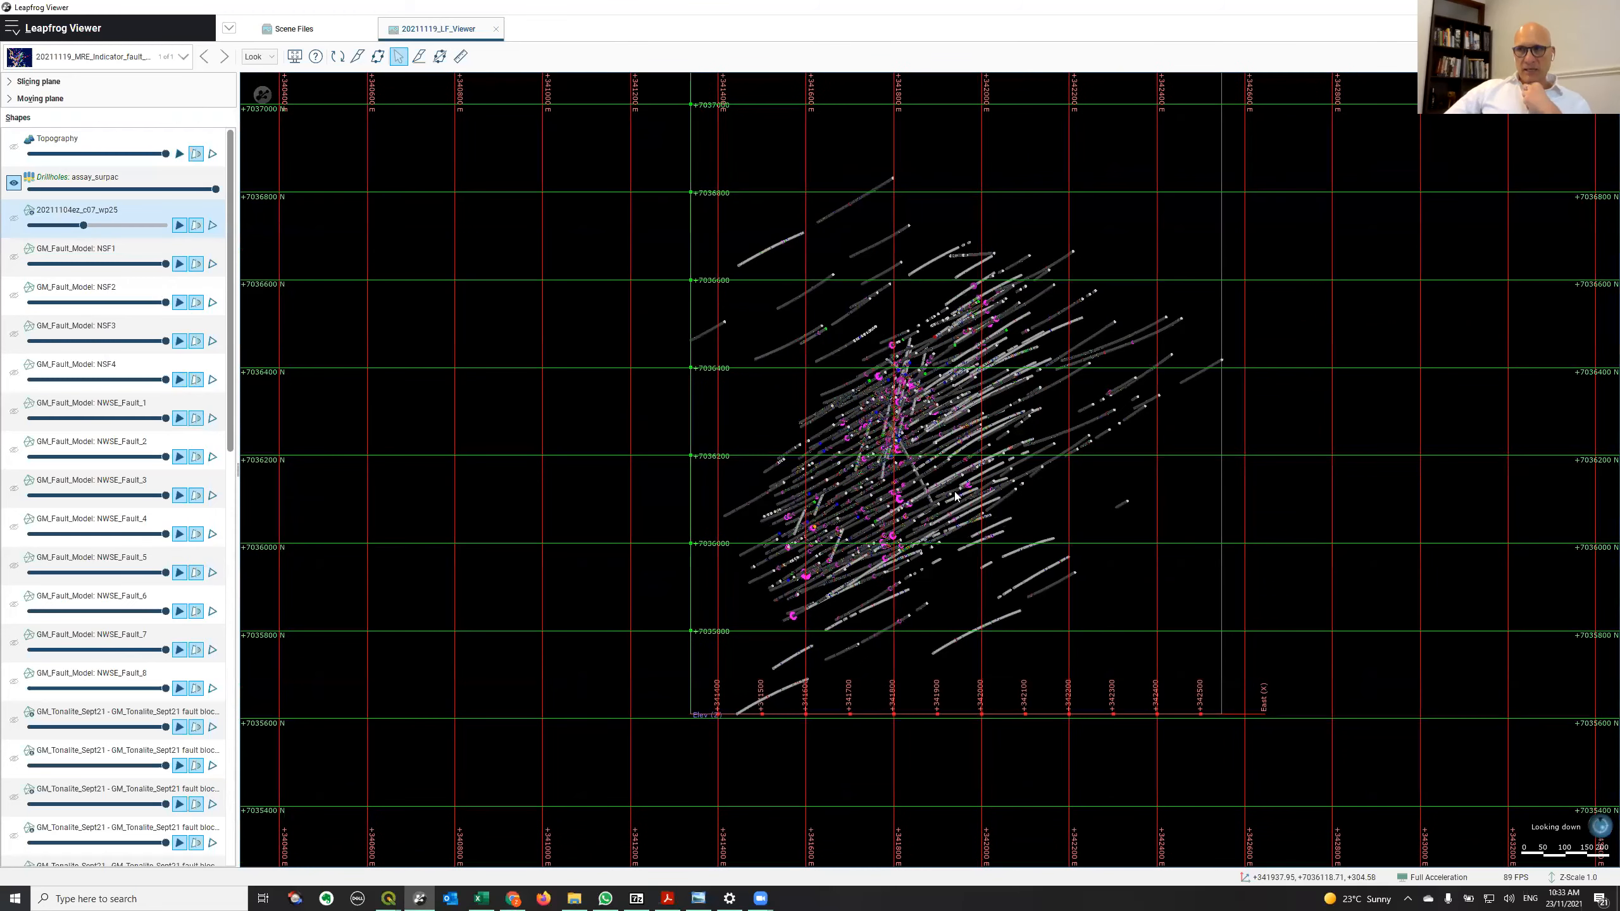
pyautogui.moveTo(1021, 509)
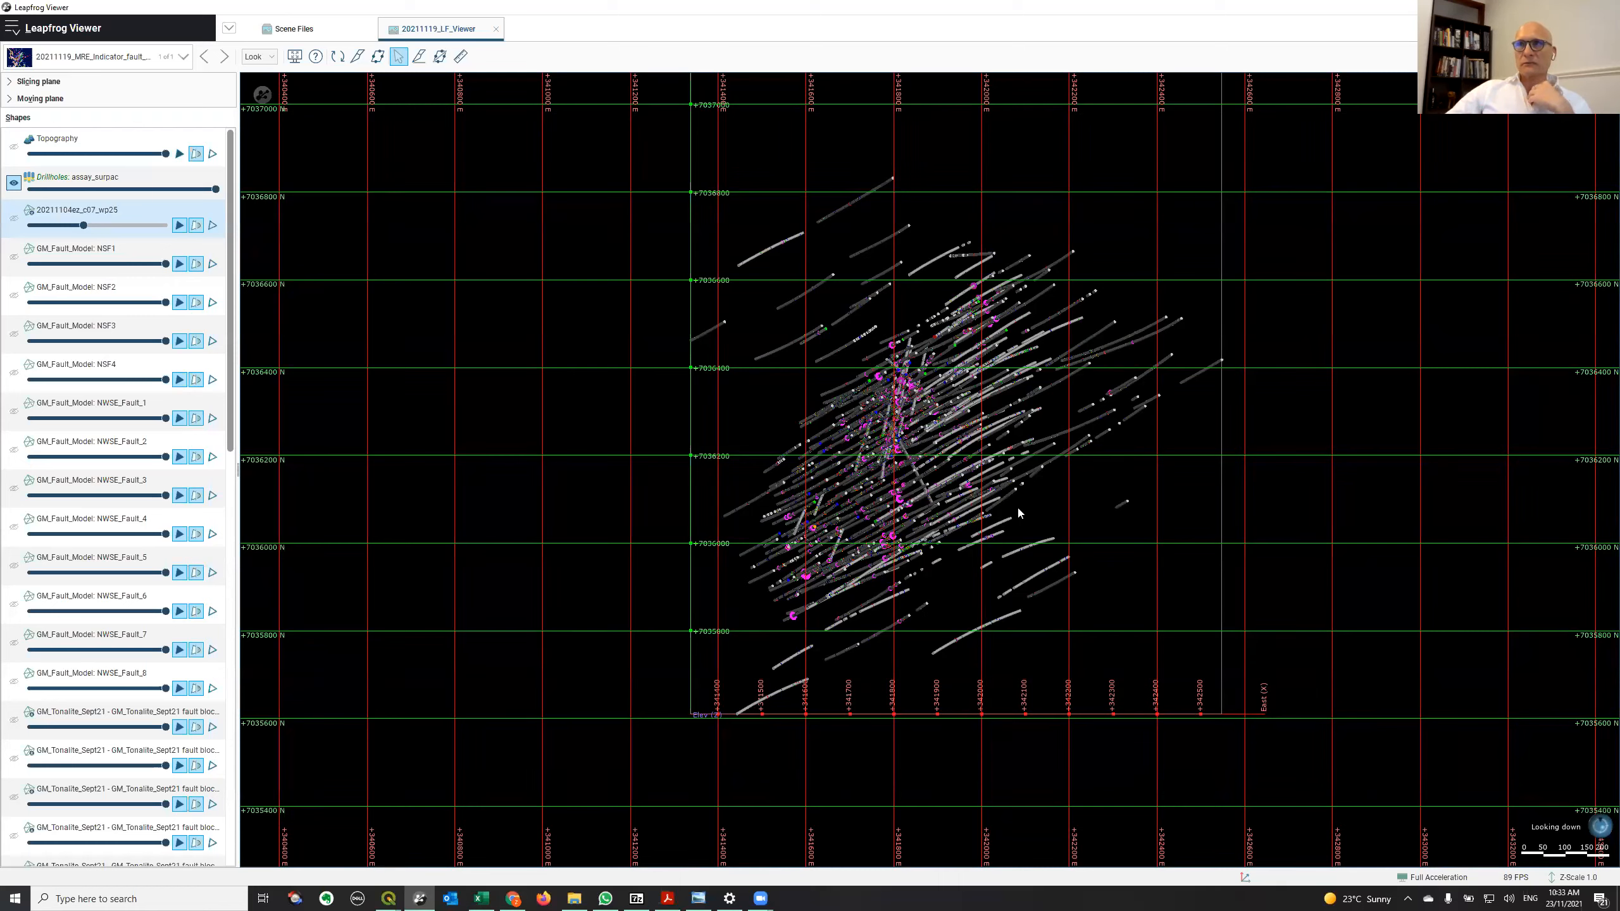
pyautogui.moveTo(817, 521)
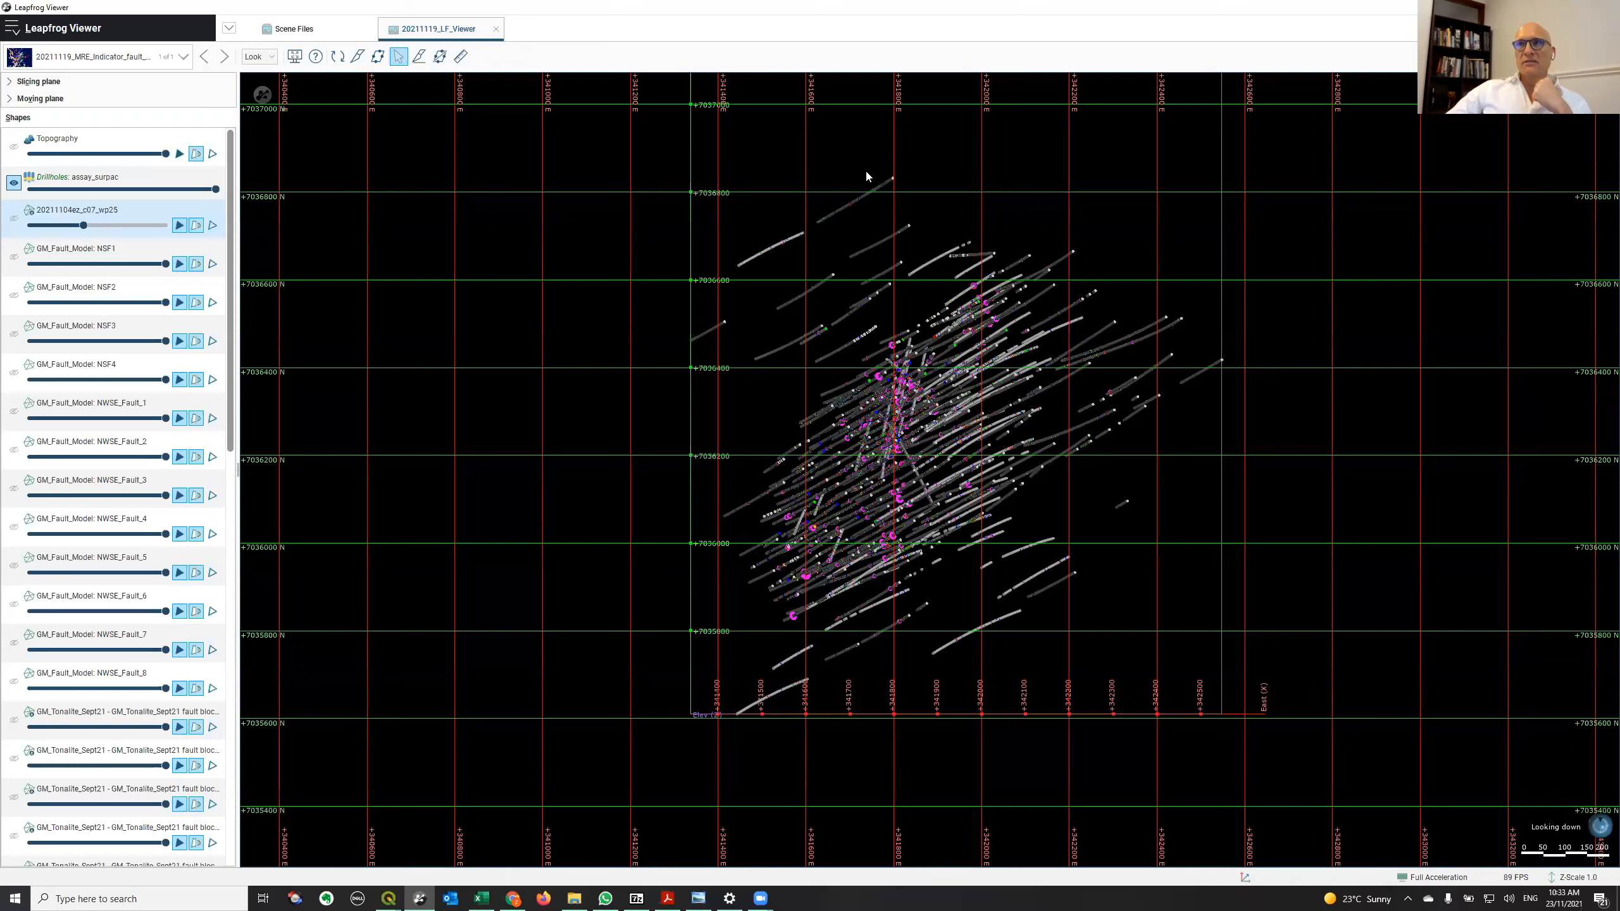
pyautogui.moveTo(856, 255)
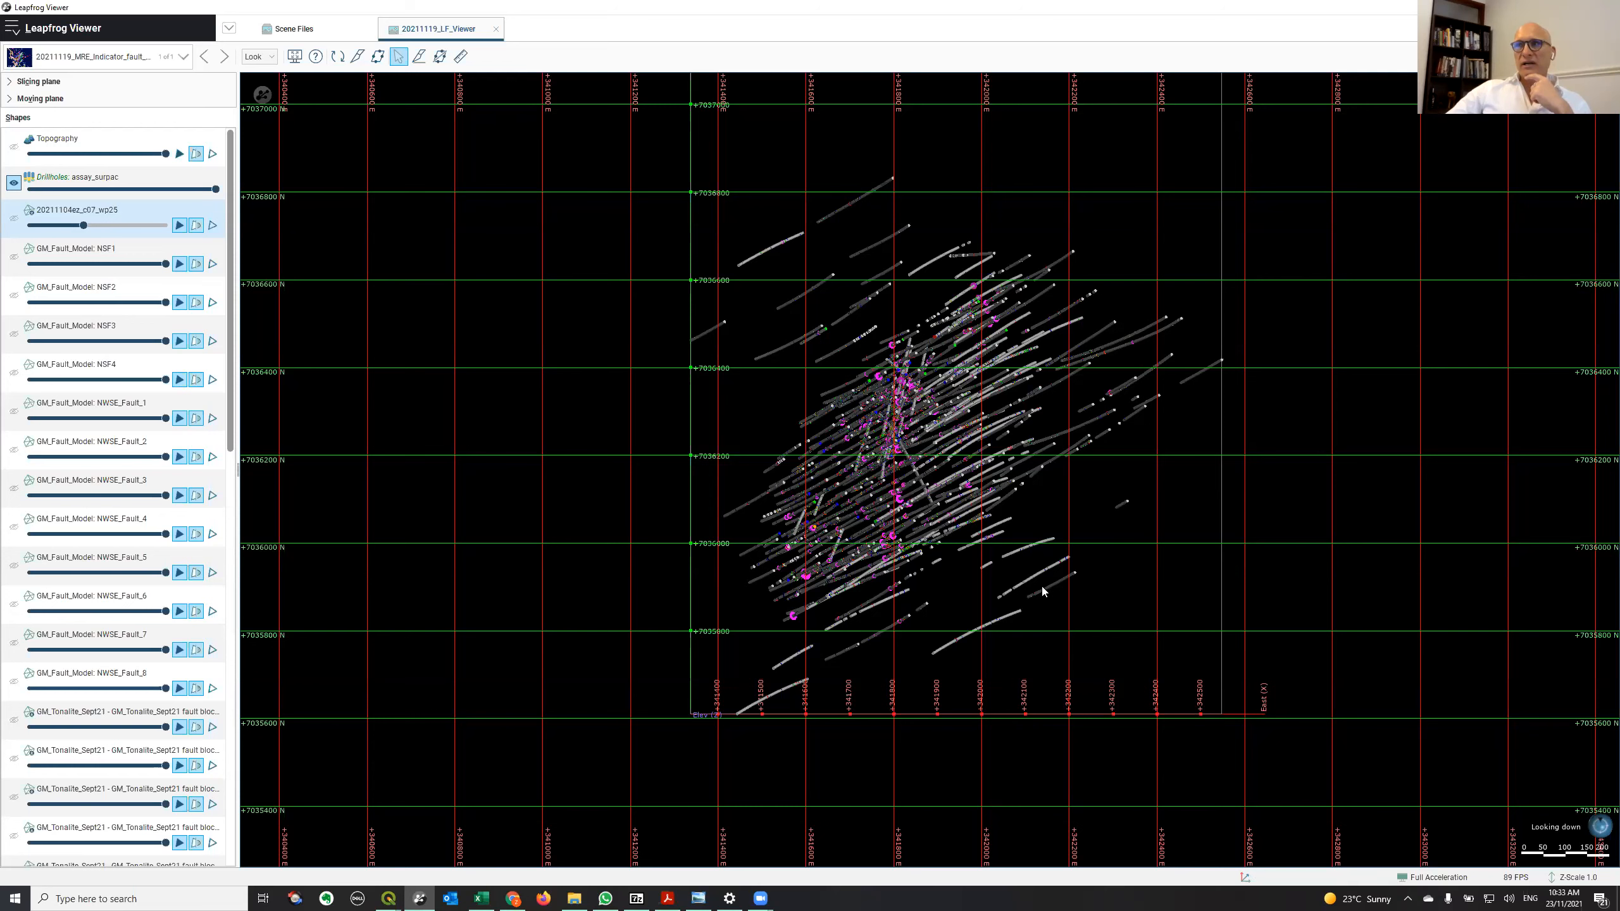
pyautogui.moveTo(1040, 617)
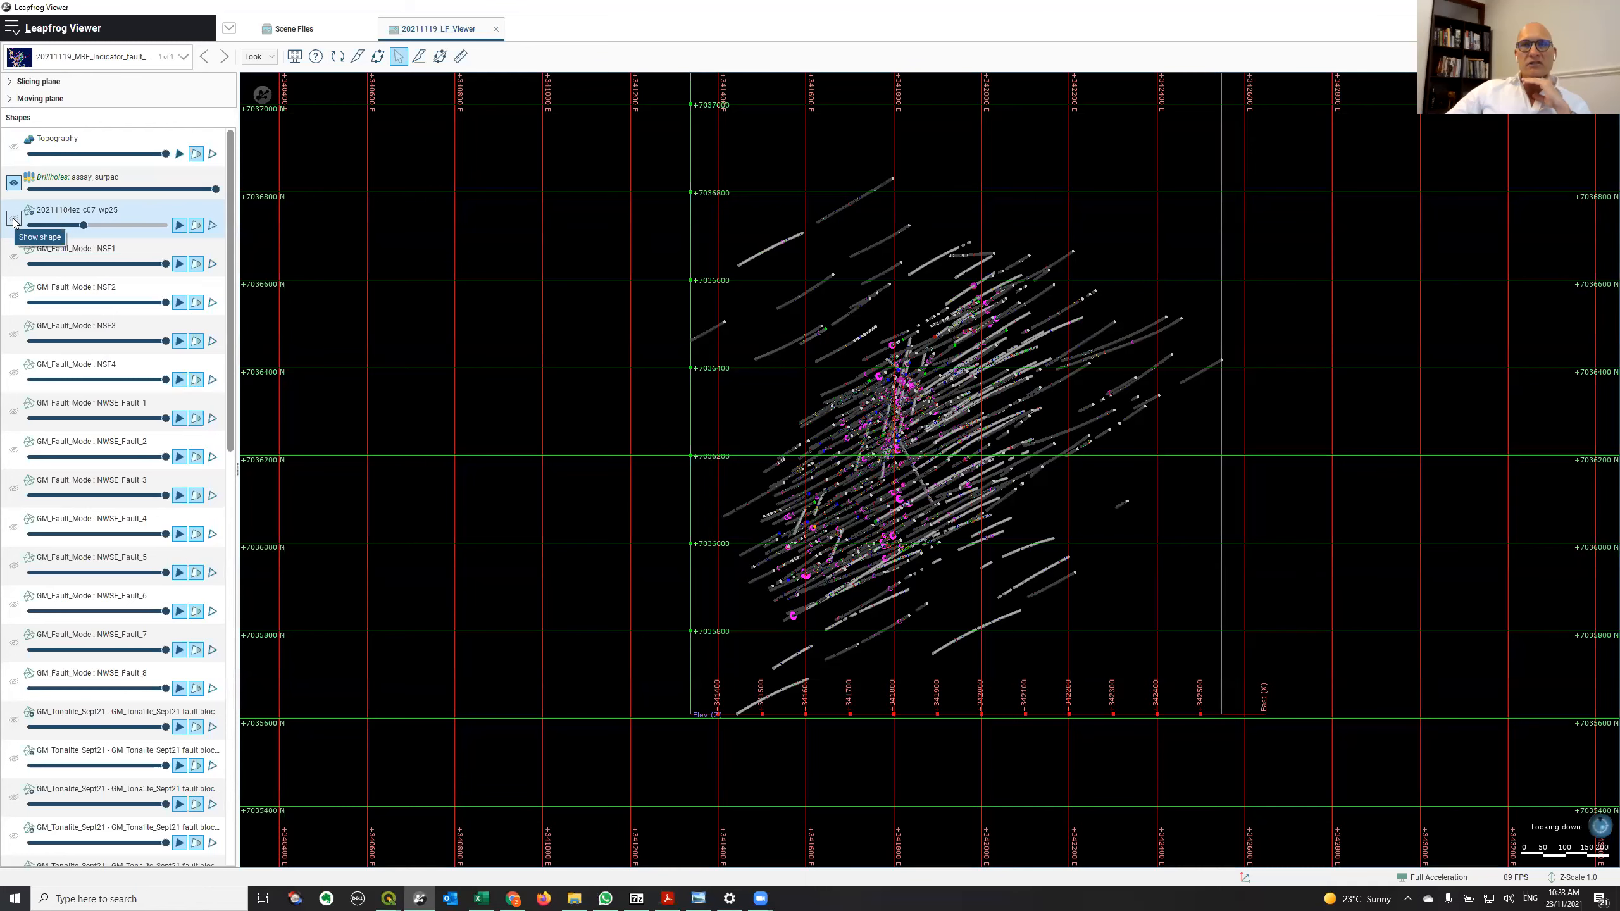
# Step: Make the 20211104ez_c07_wp25 resource shape visible in the plan-view scene
pyautogui.click(14, 218)
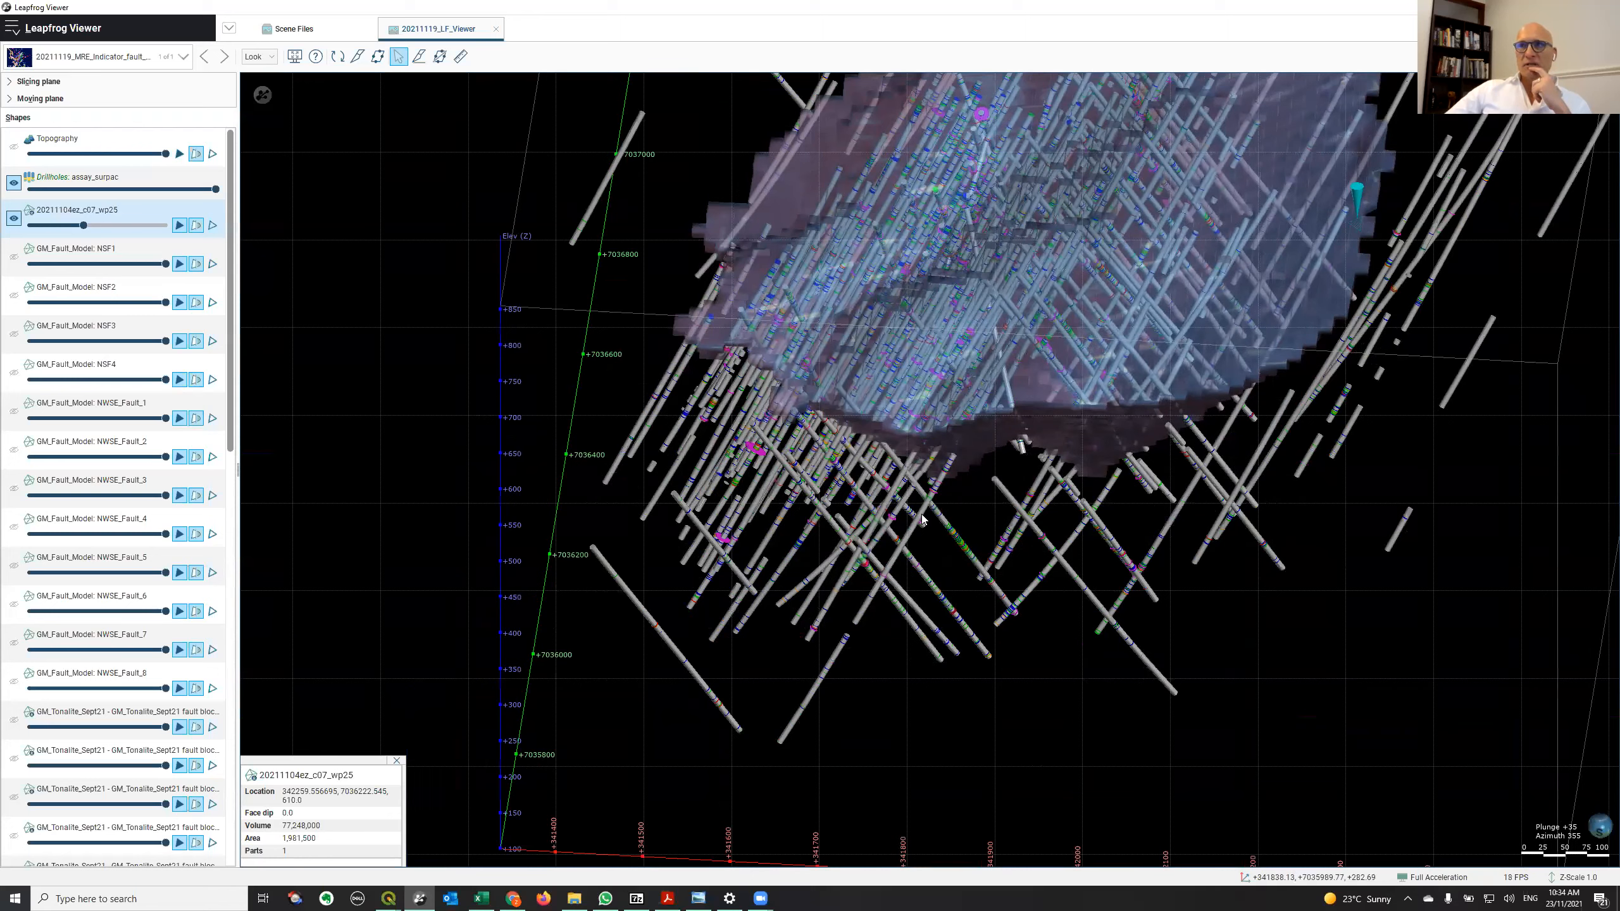
pyautogui.moveTo(1107, 580)
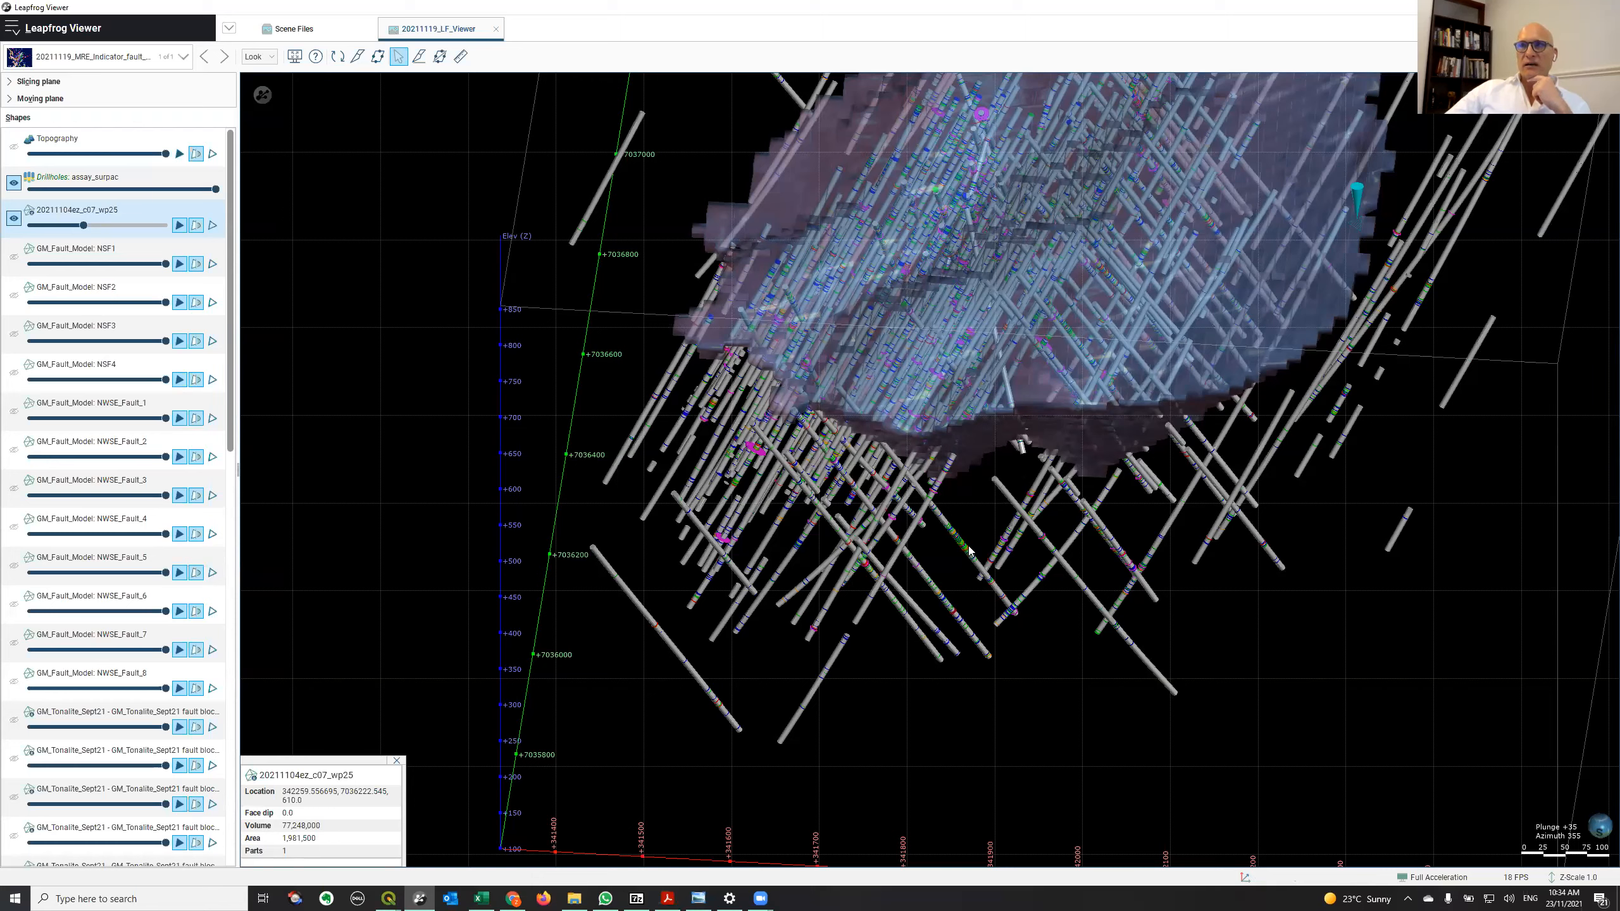
pyautogui.moveTo(1067, 590)
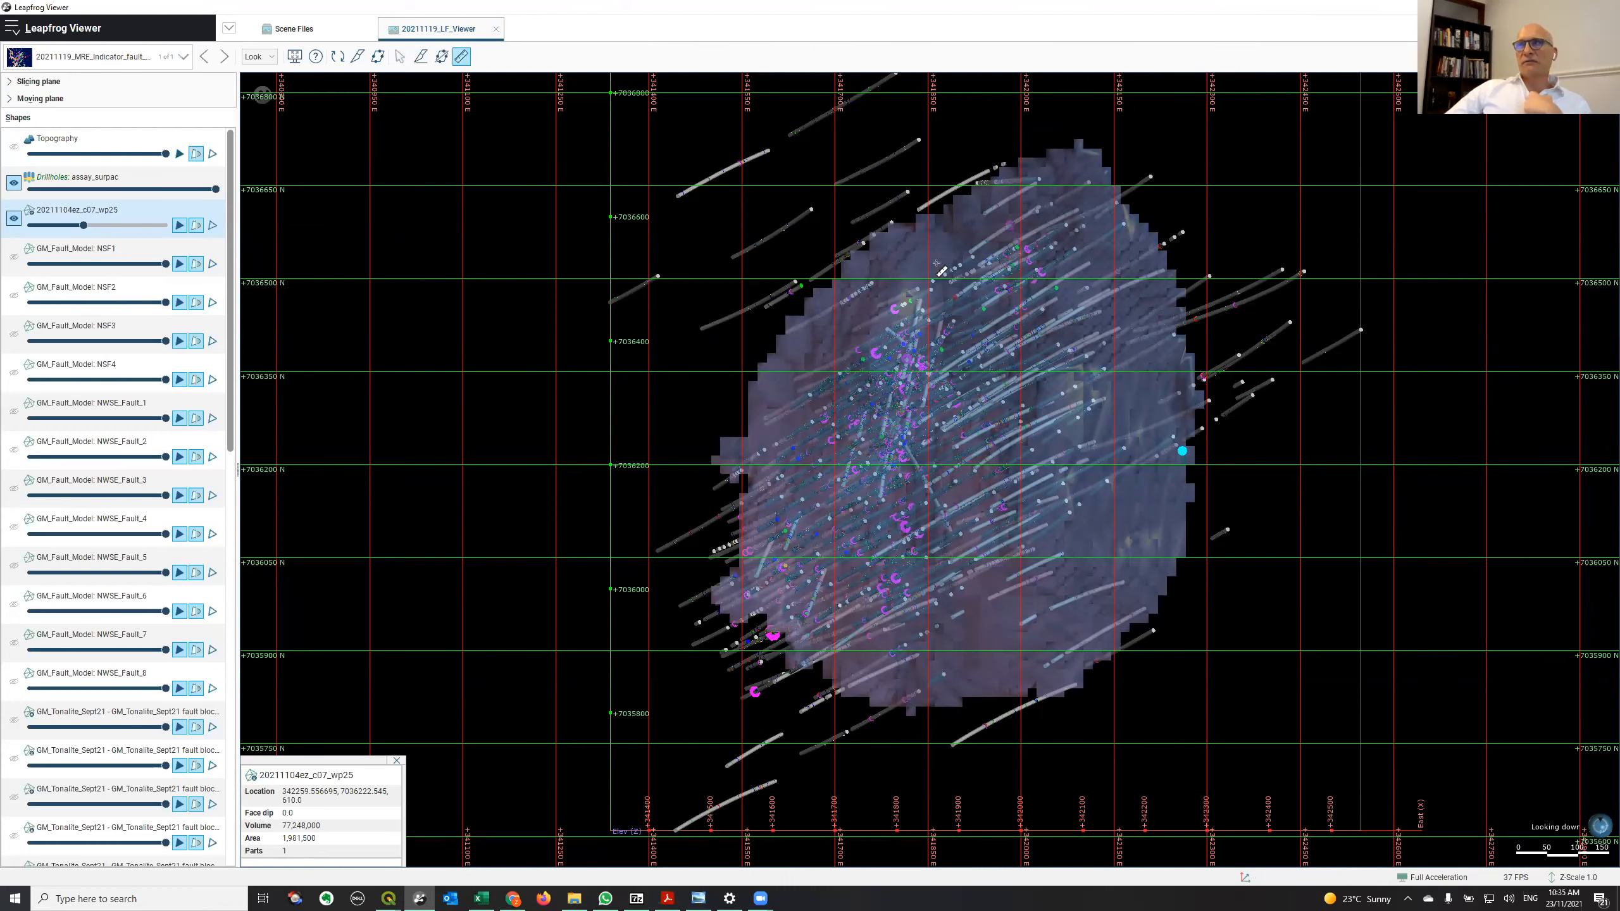
pyautogui.moveTo(987, 215)
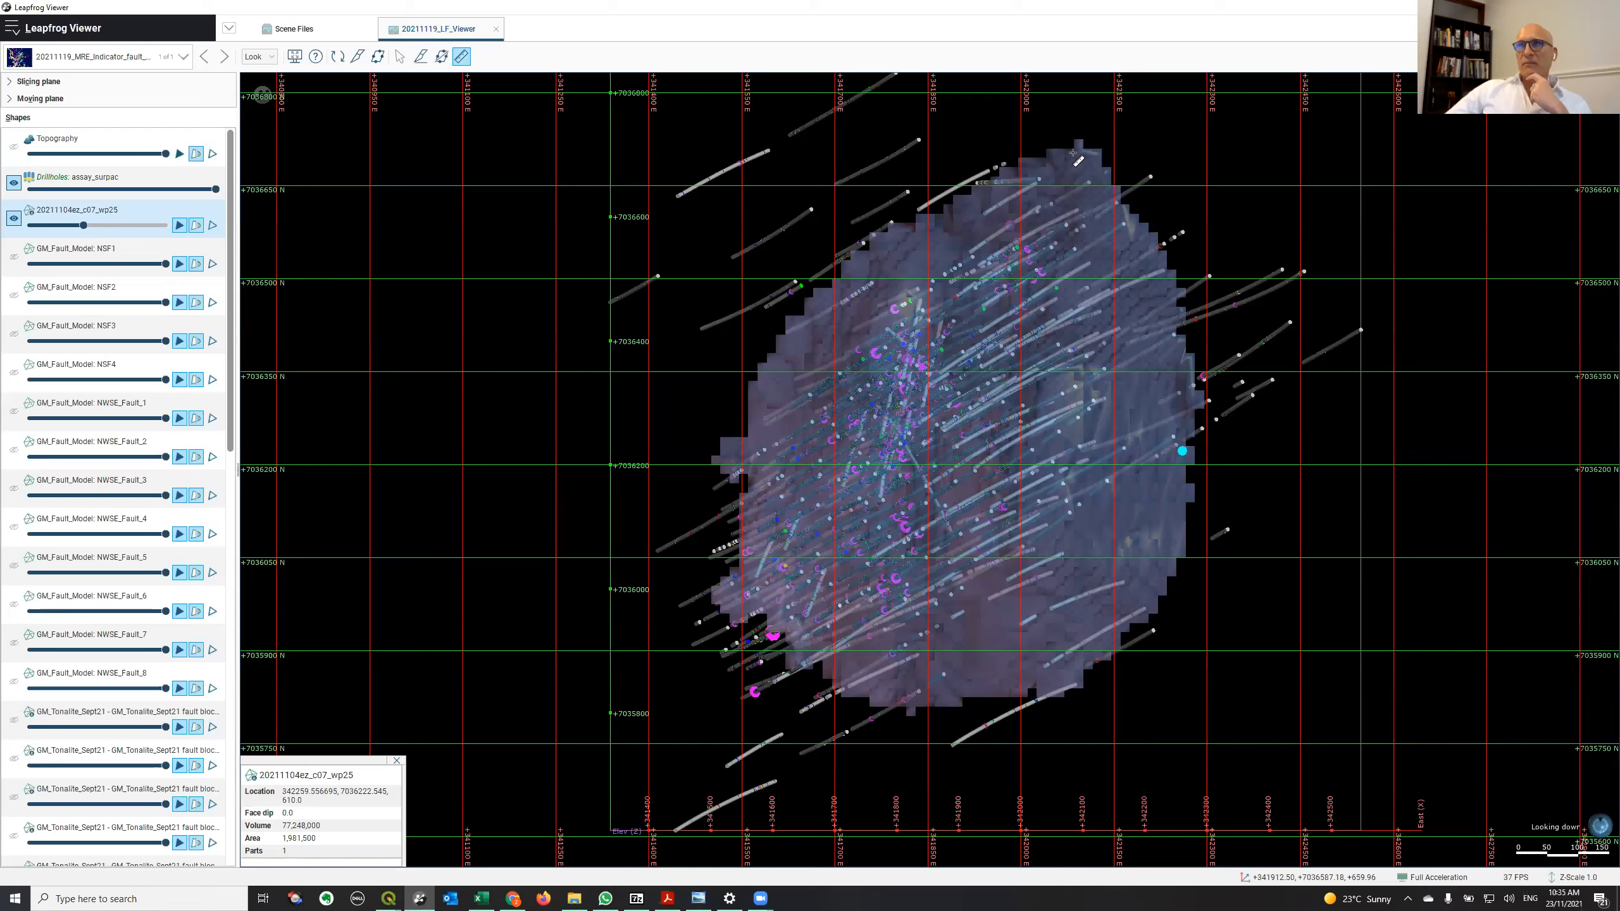
pyautogui.moveTo(947, 695)
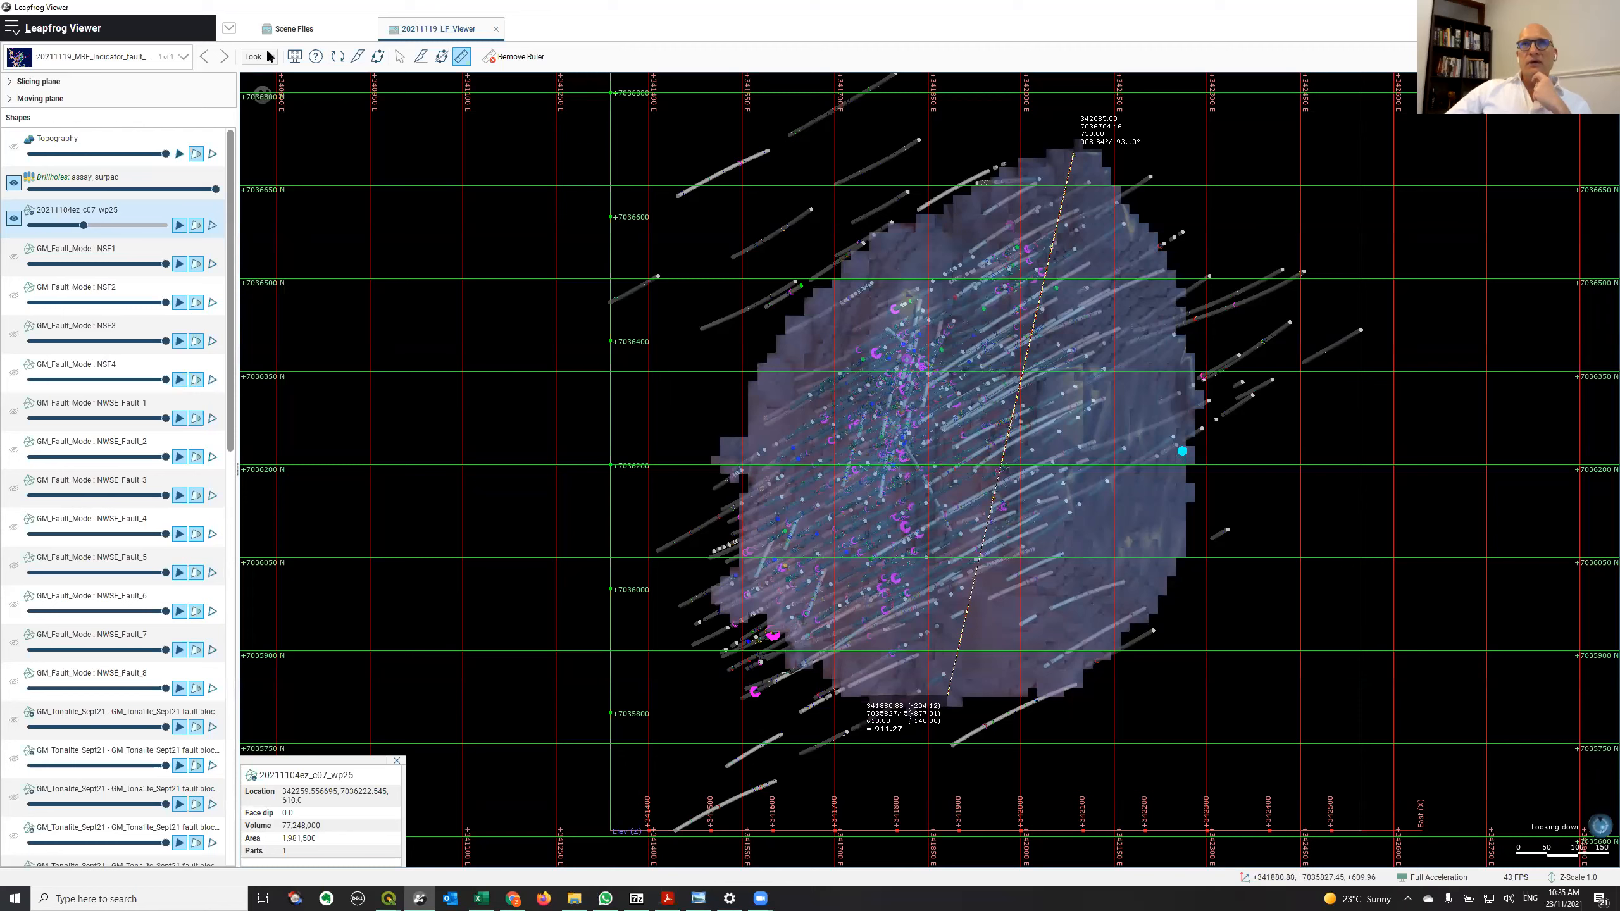
# Step: Bring up the preset viewing directions from the Look menu
pyautogui.click(253, 57)
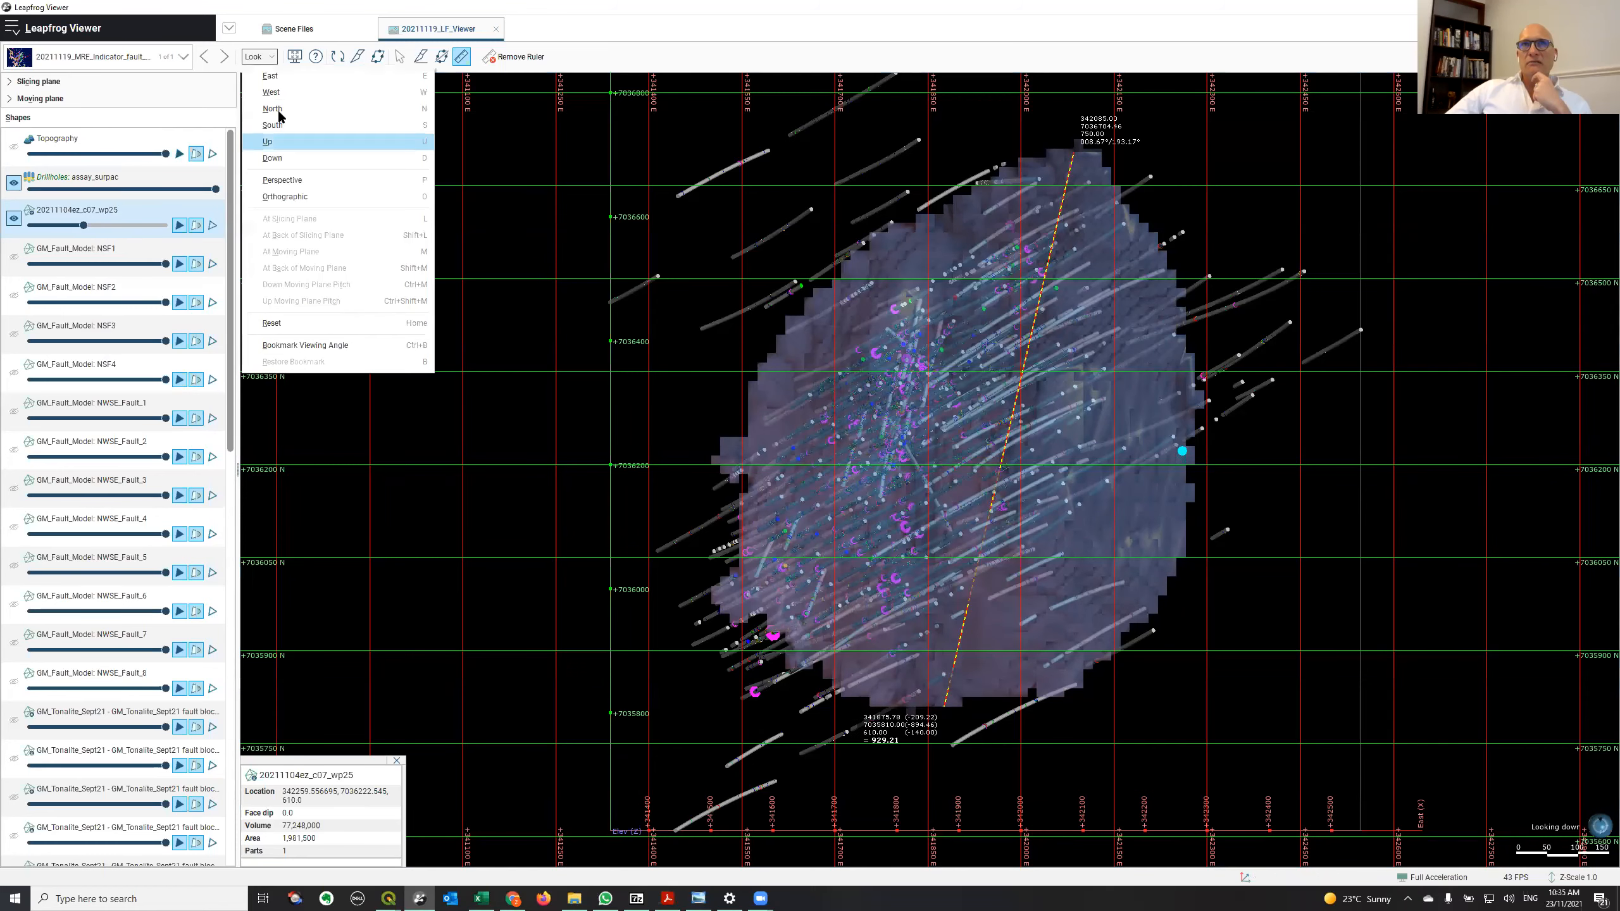
pyautogui.click(267, 141)
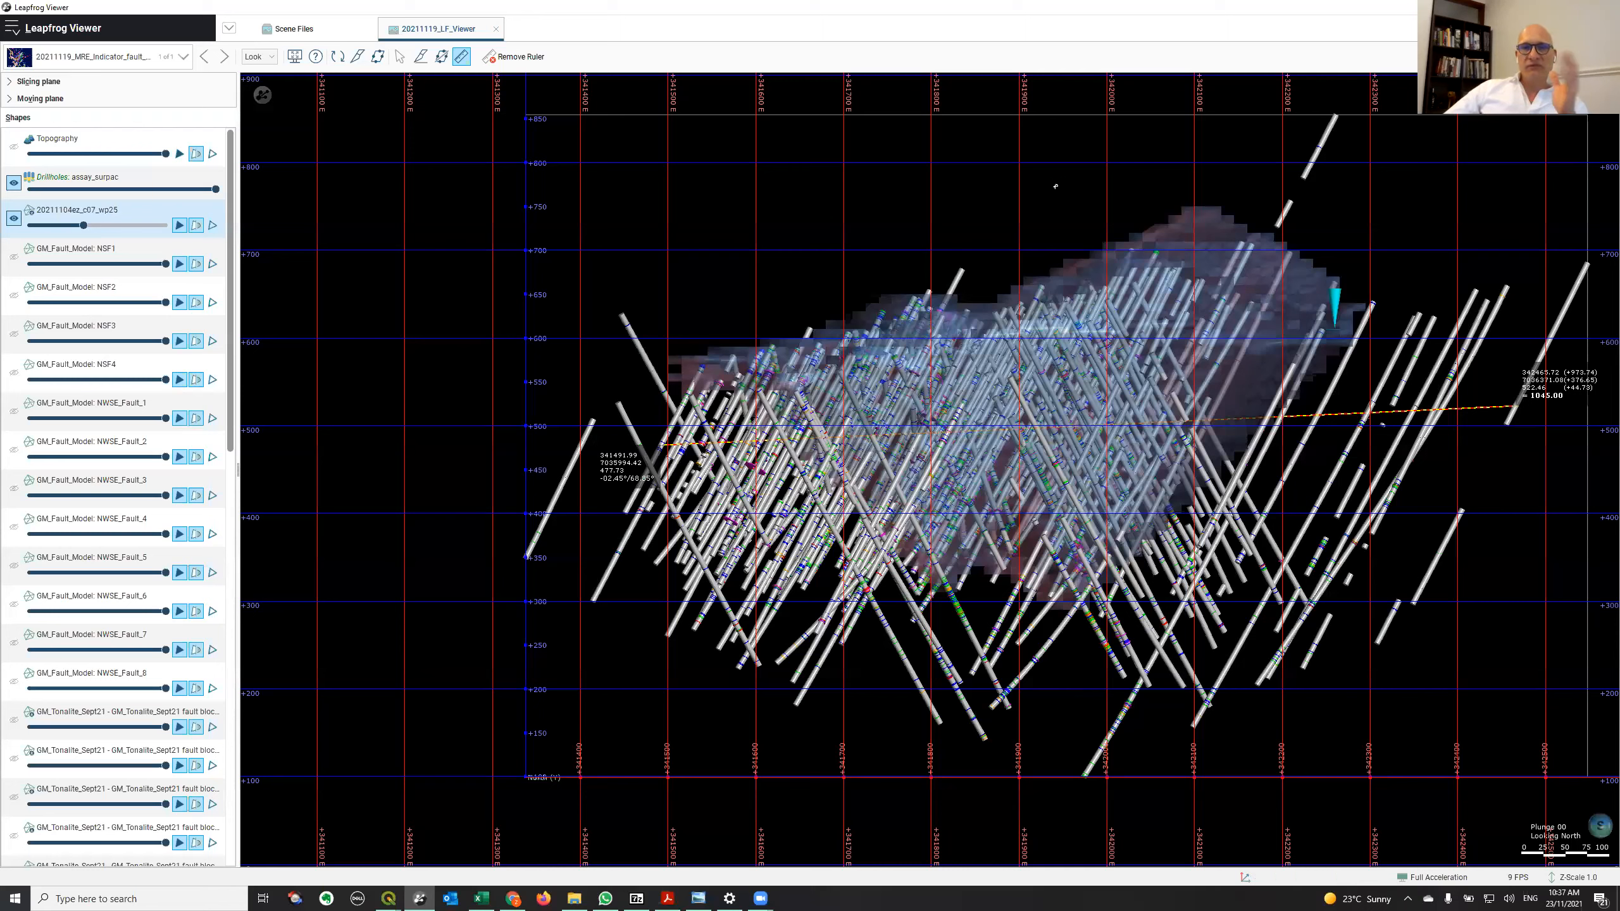
pyautogui.moveTo(245, 114)
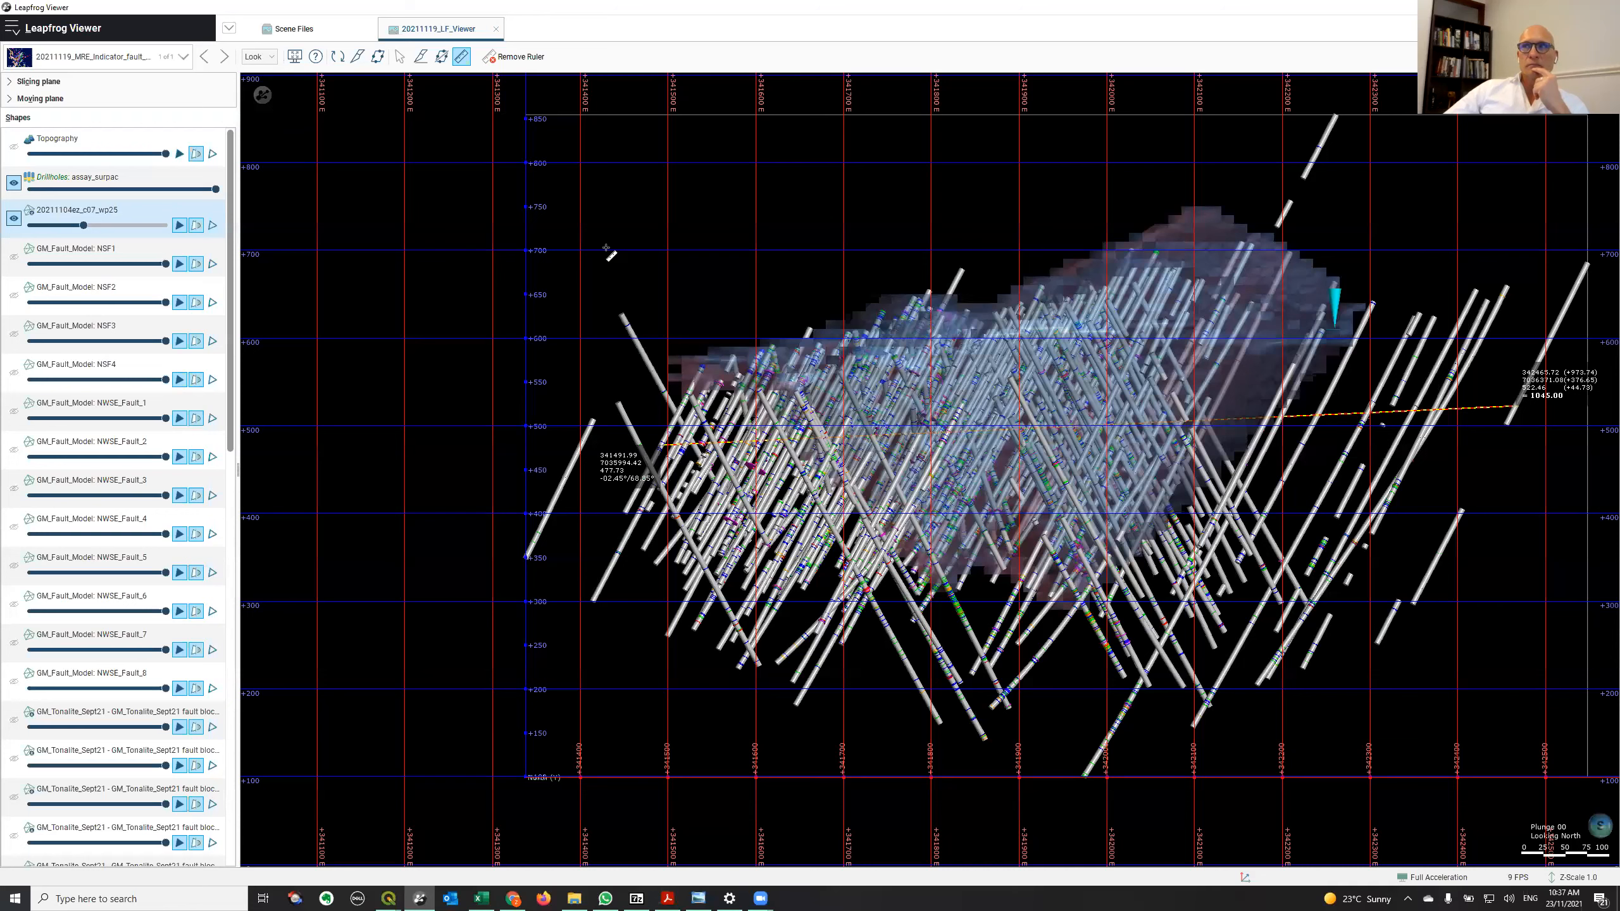
pyautogui.moveTo(1052, 258)
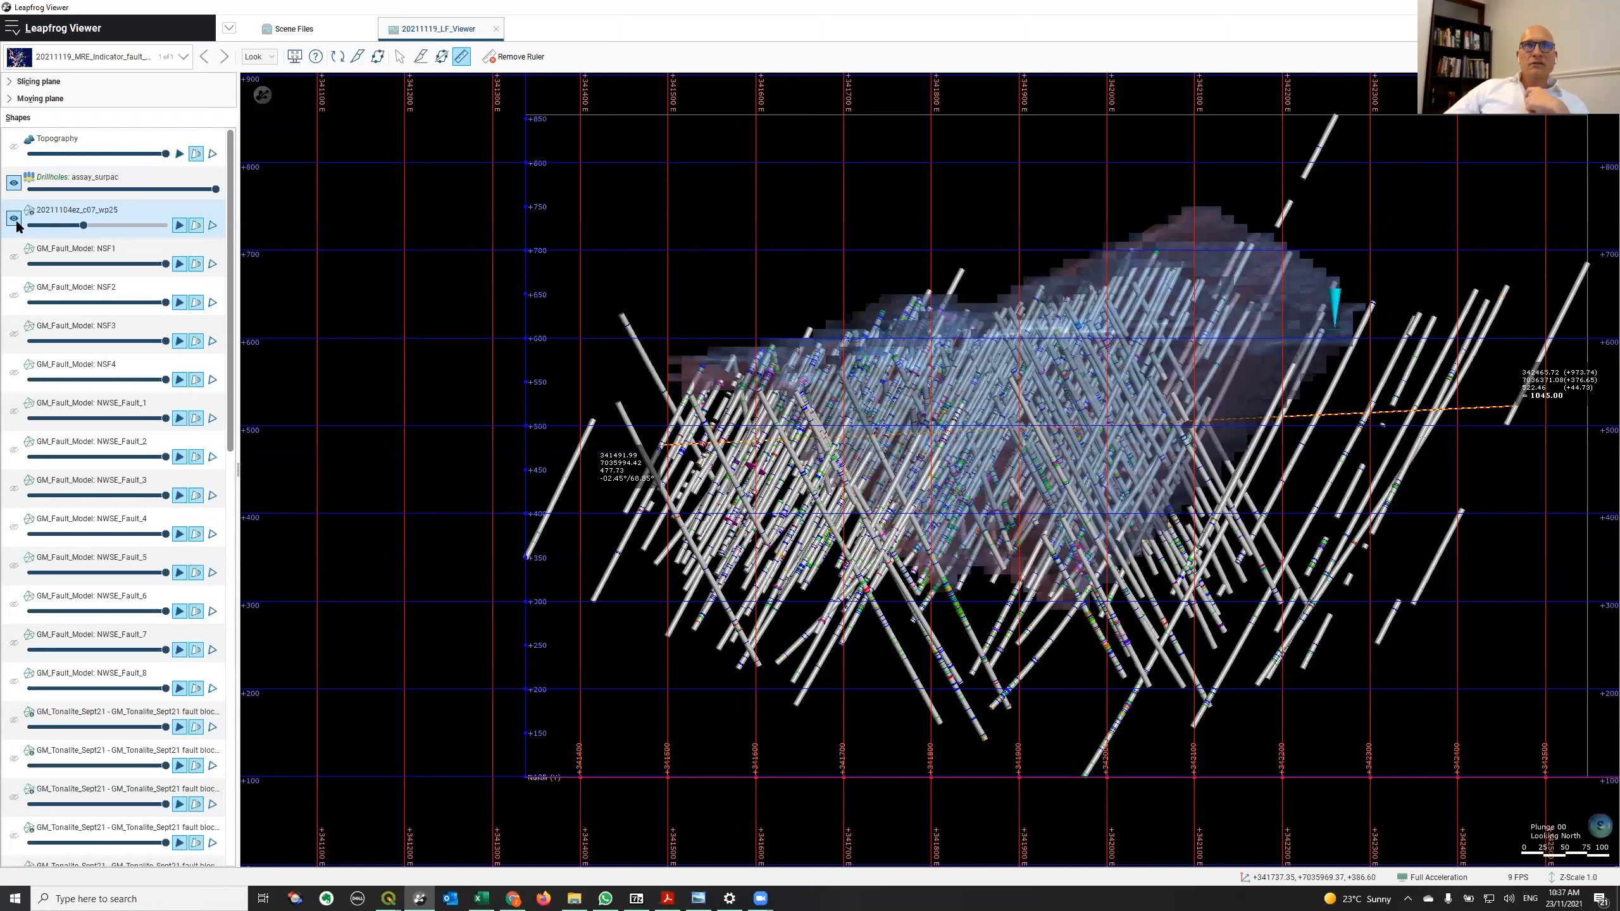
pyautogui.moveTo(379, 64)
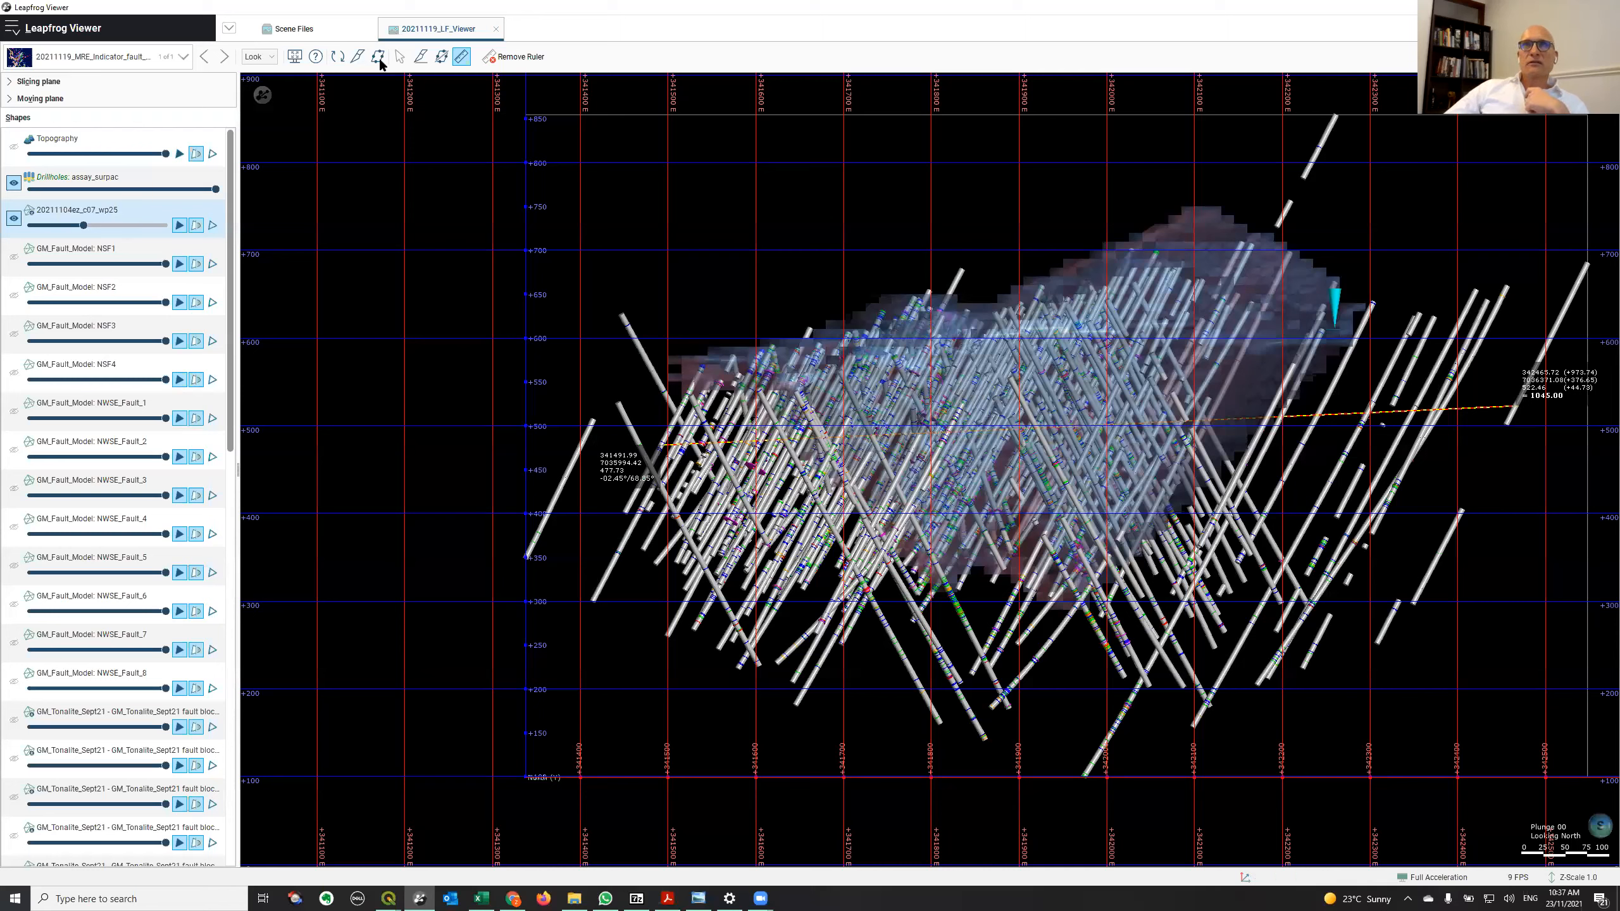
pyautogui.moveTo(1010, 447)
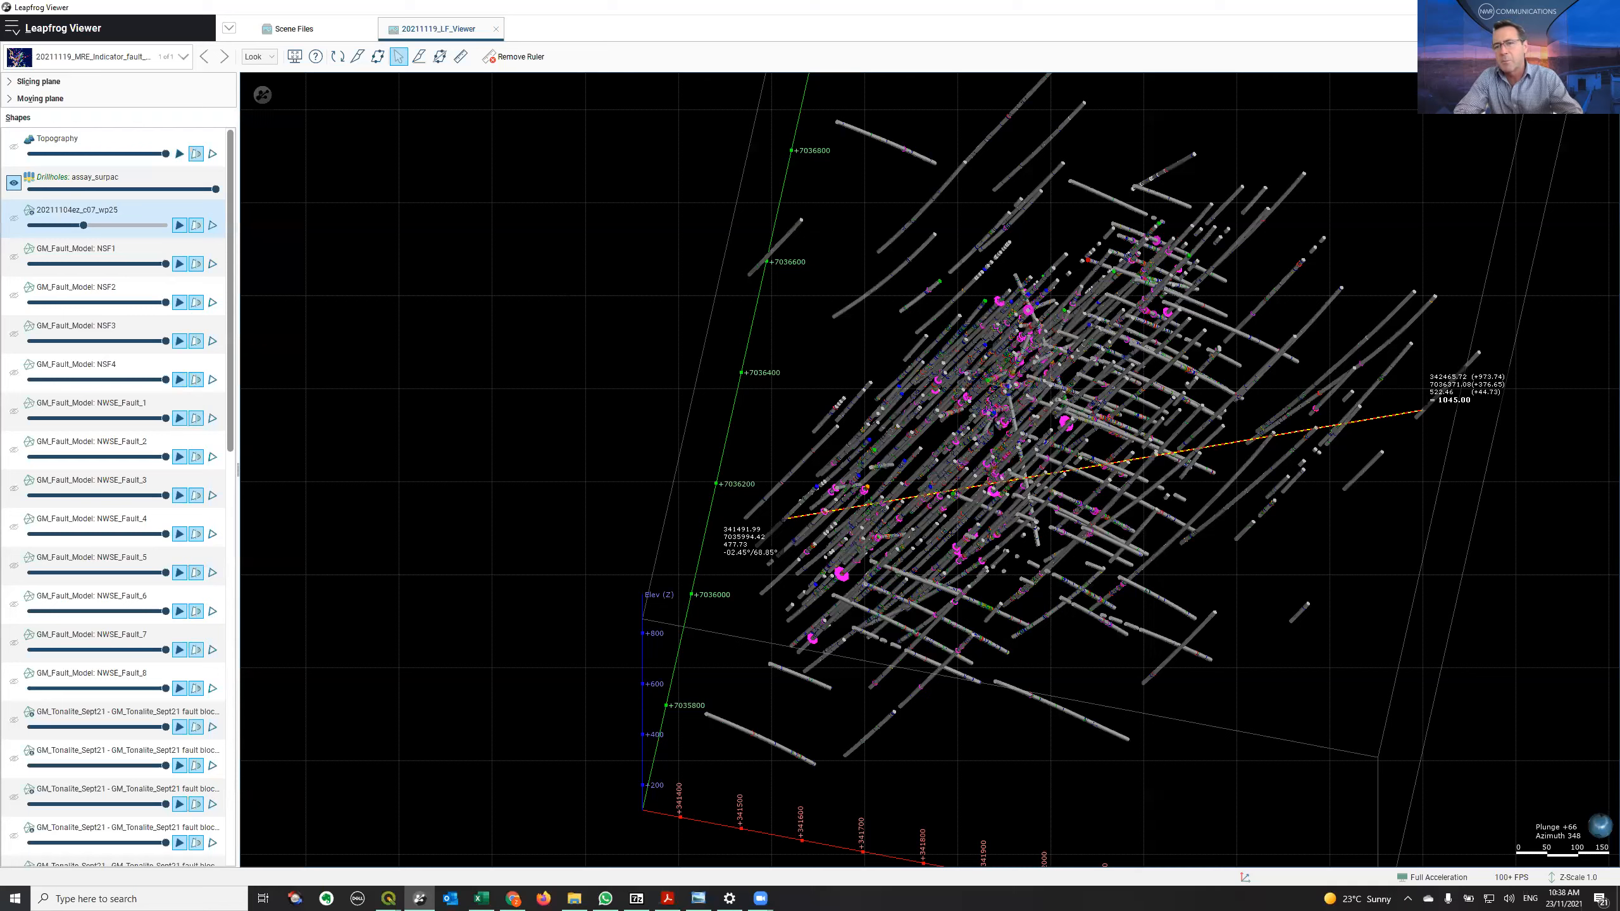
pyautogui.click(253, 57)
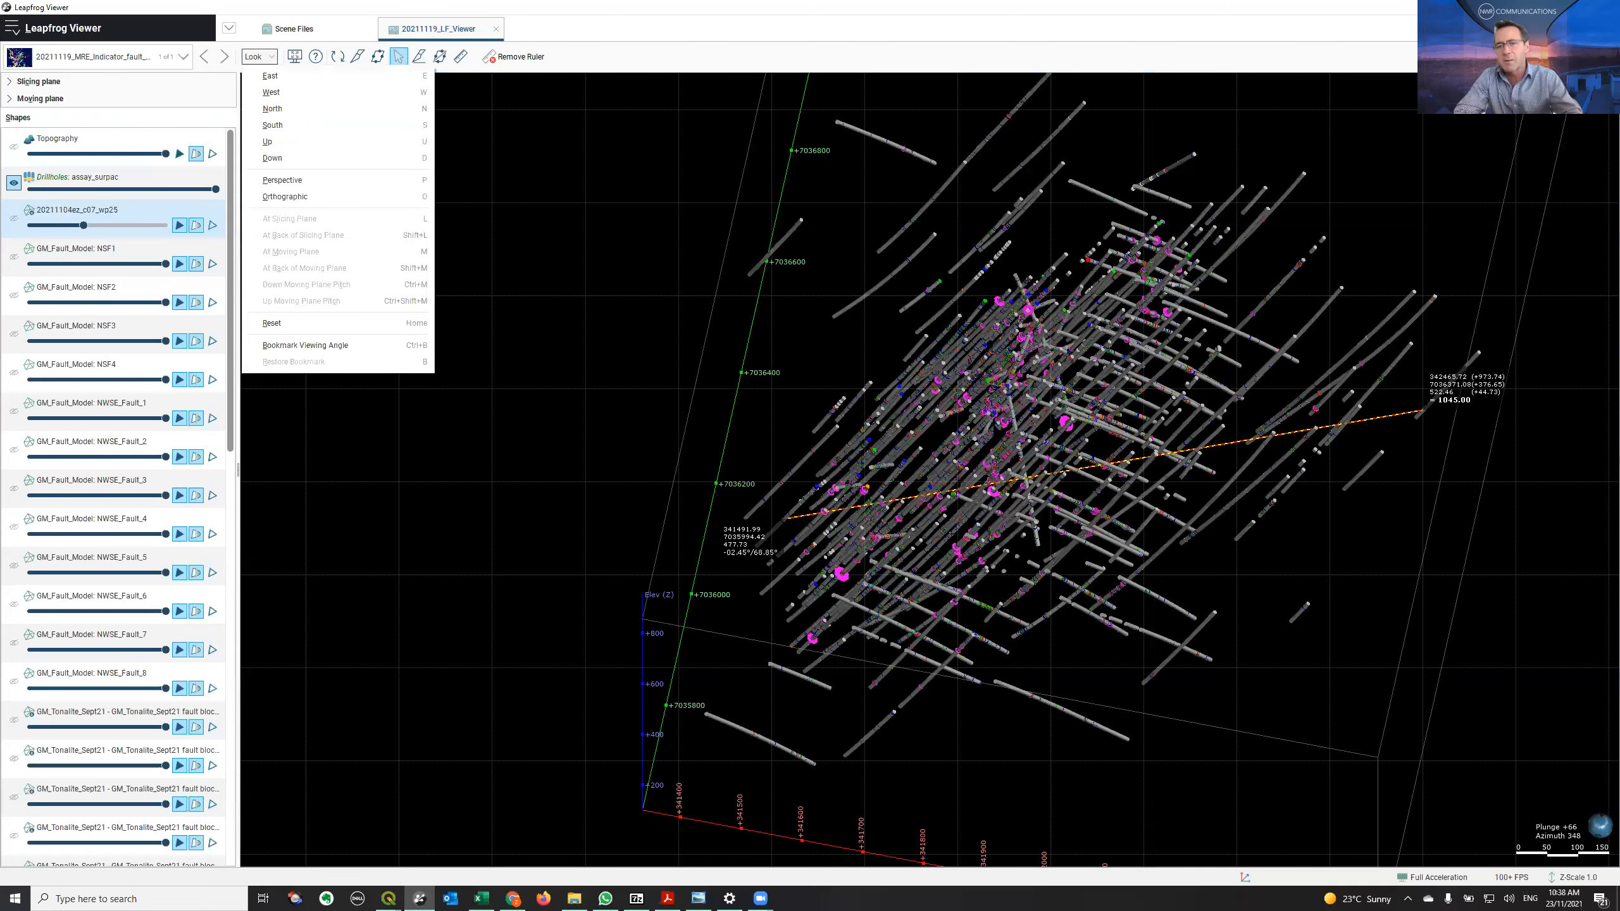
pyautogui.click(272, 158)
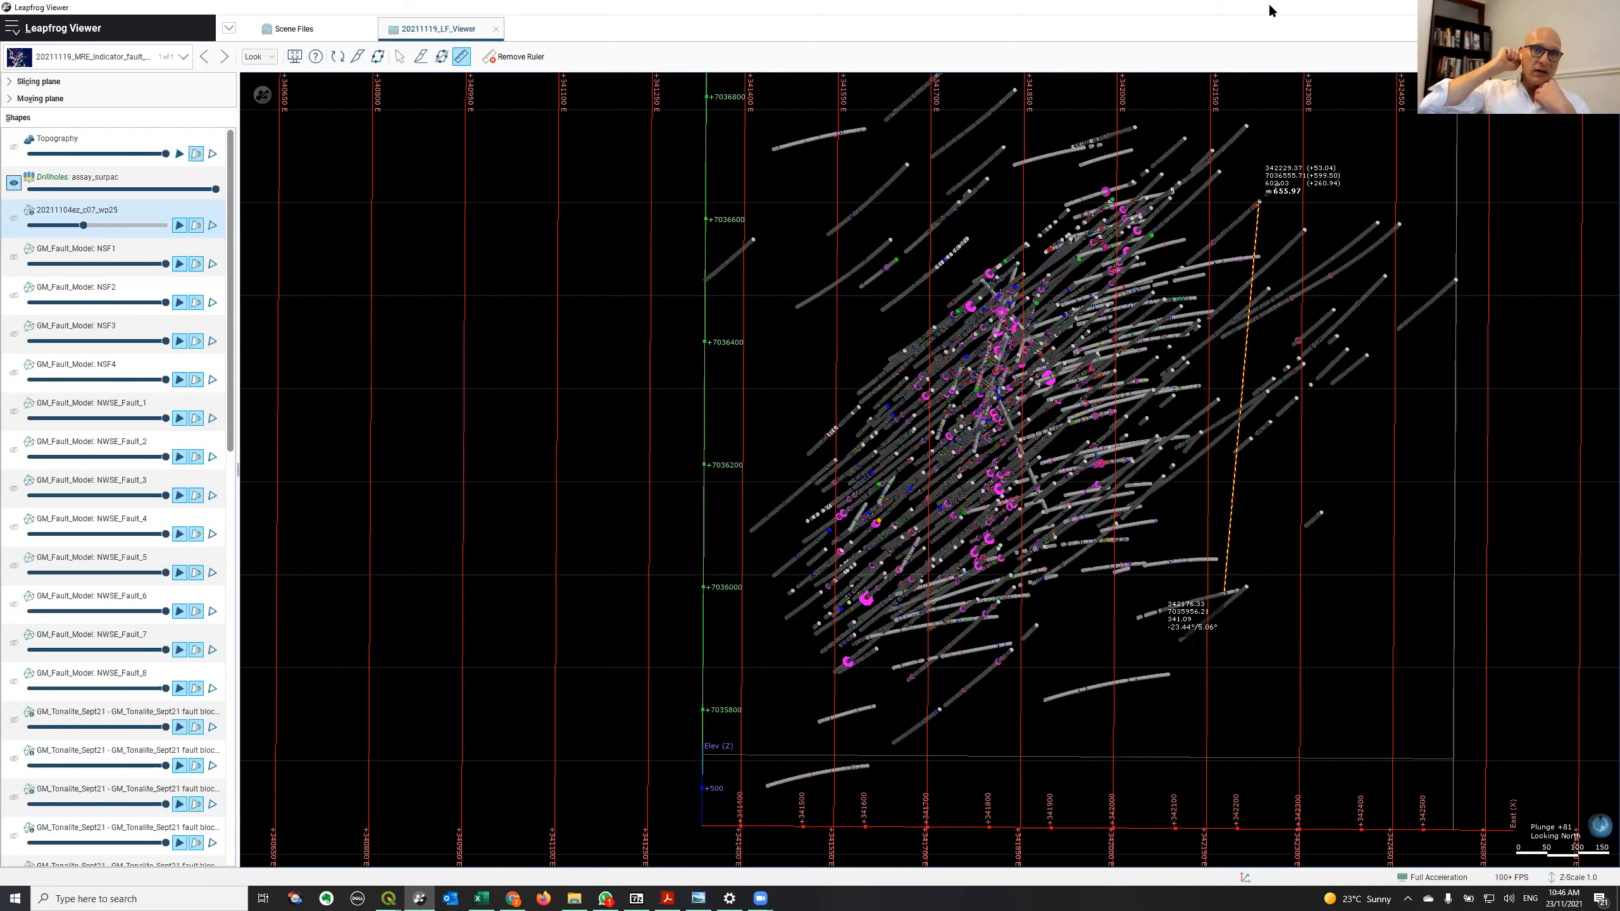
pyautogui.moveTo(1270, 135)
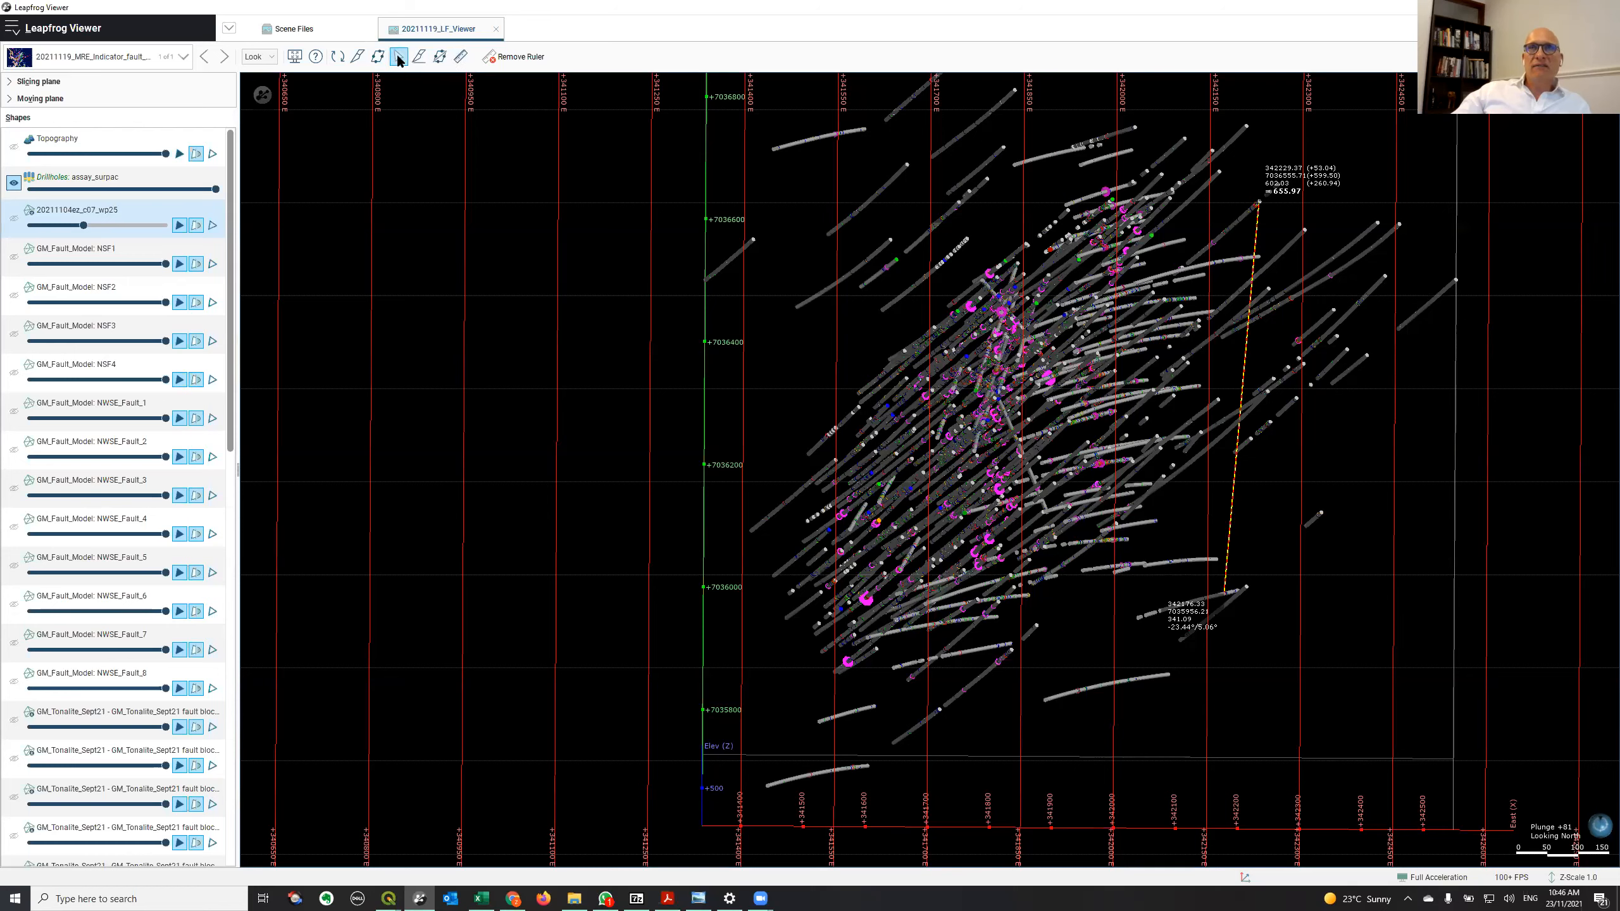
pyautogui.moveTo(397, 57)
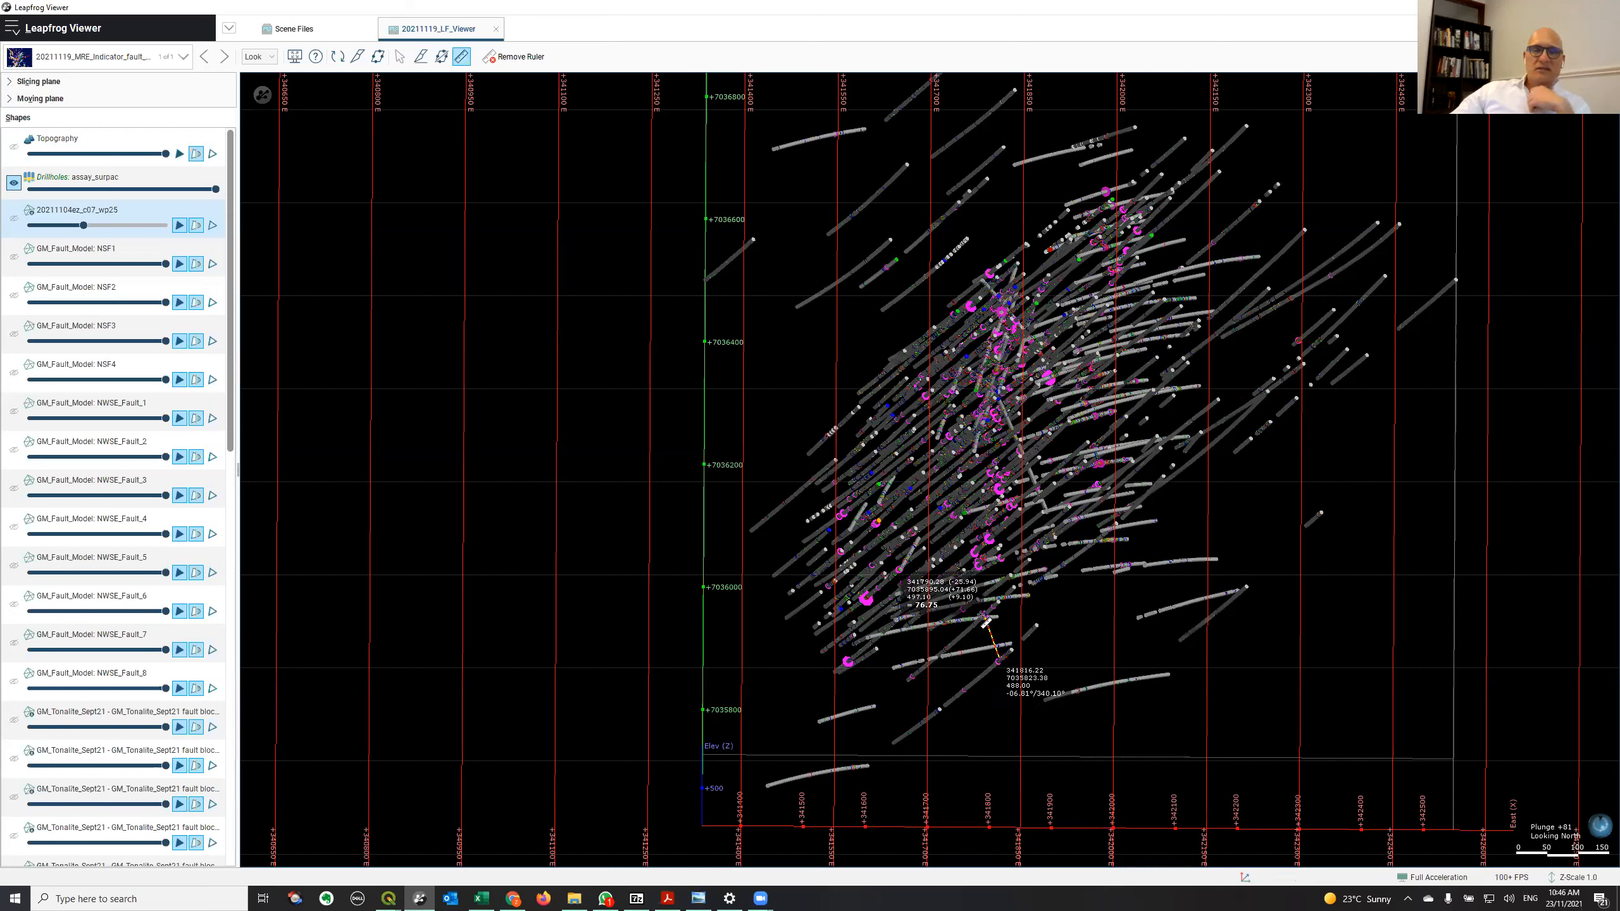
pyautogui.moveTo(965, 816)
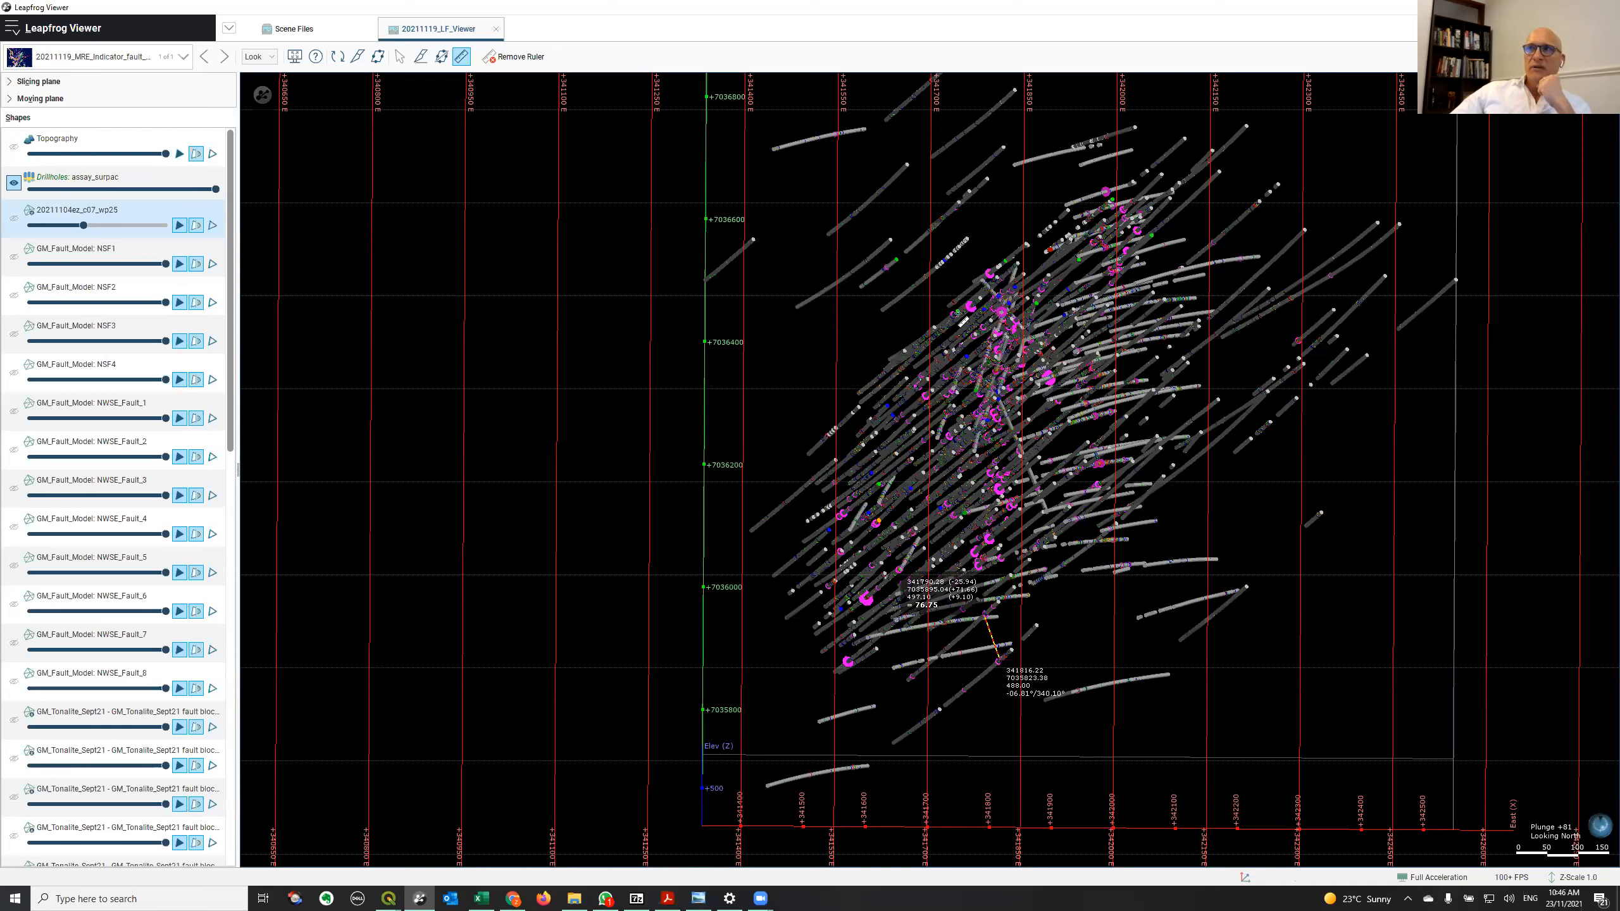
pyautogui.moveTo(1037, 223)
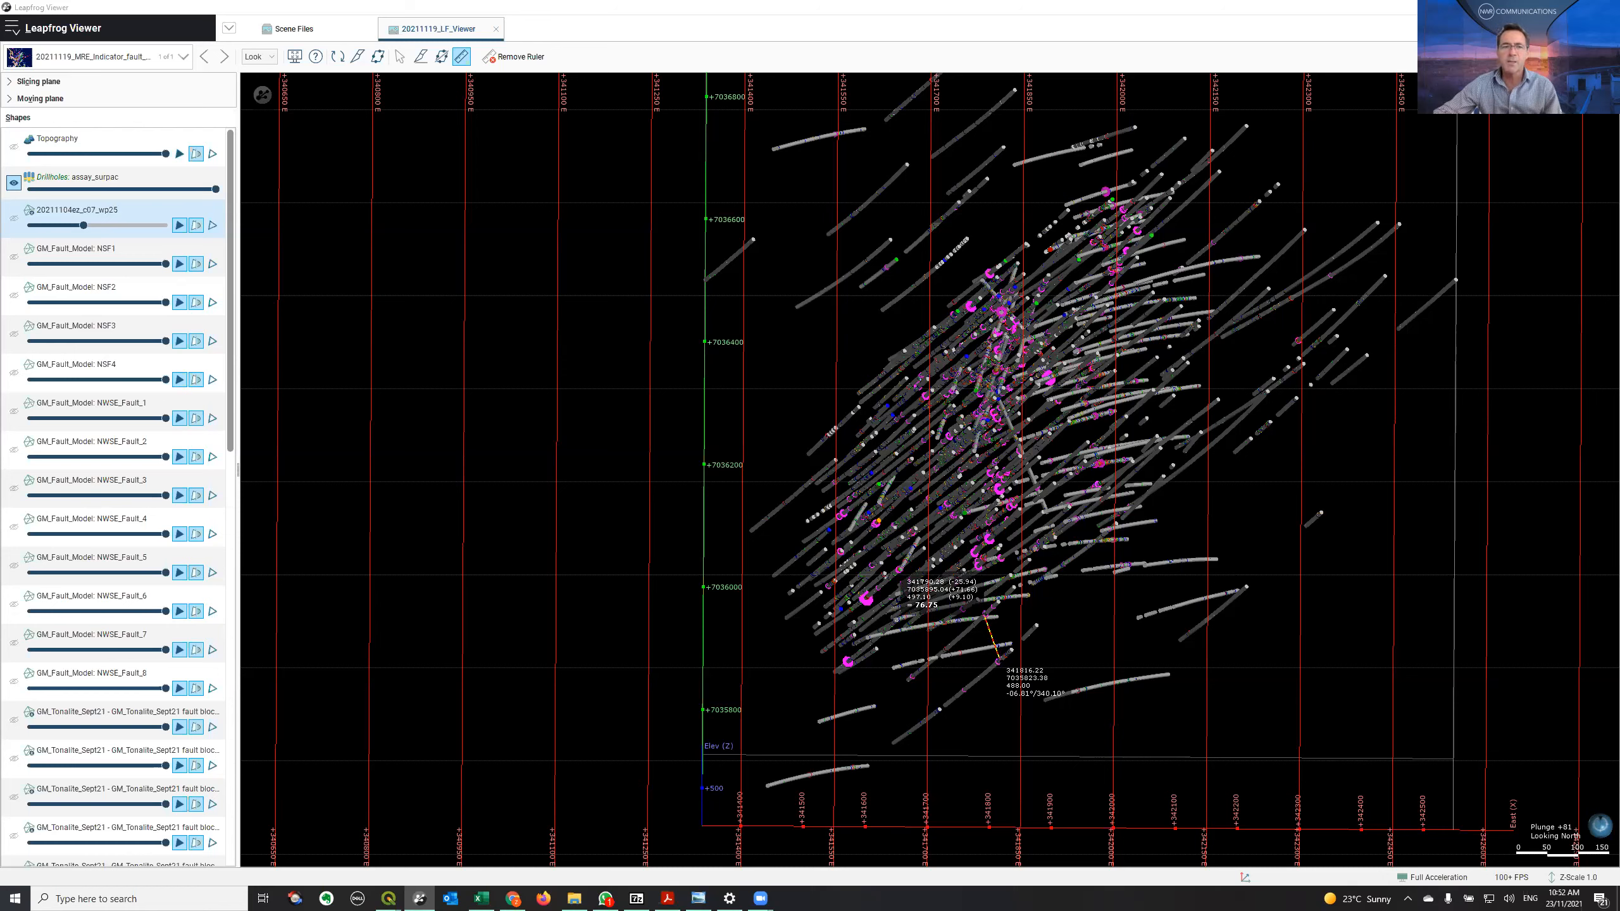
pyautogui.moveTo(522, 23)
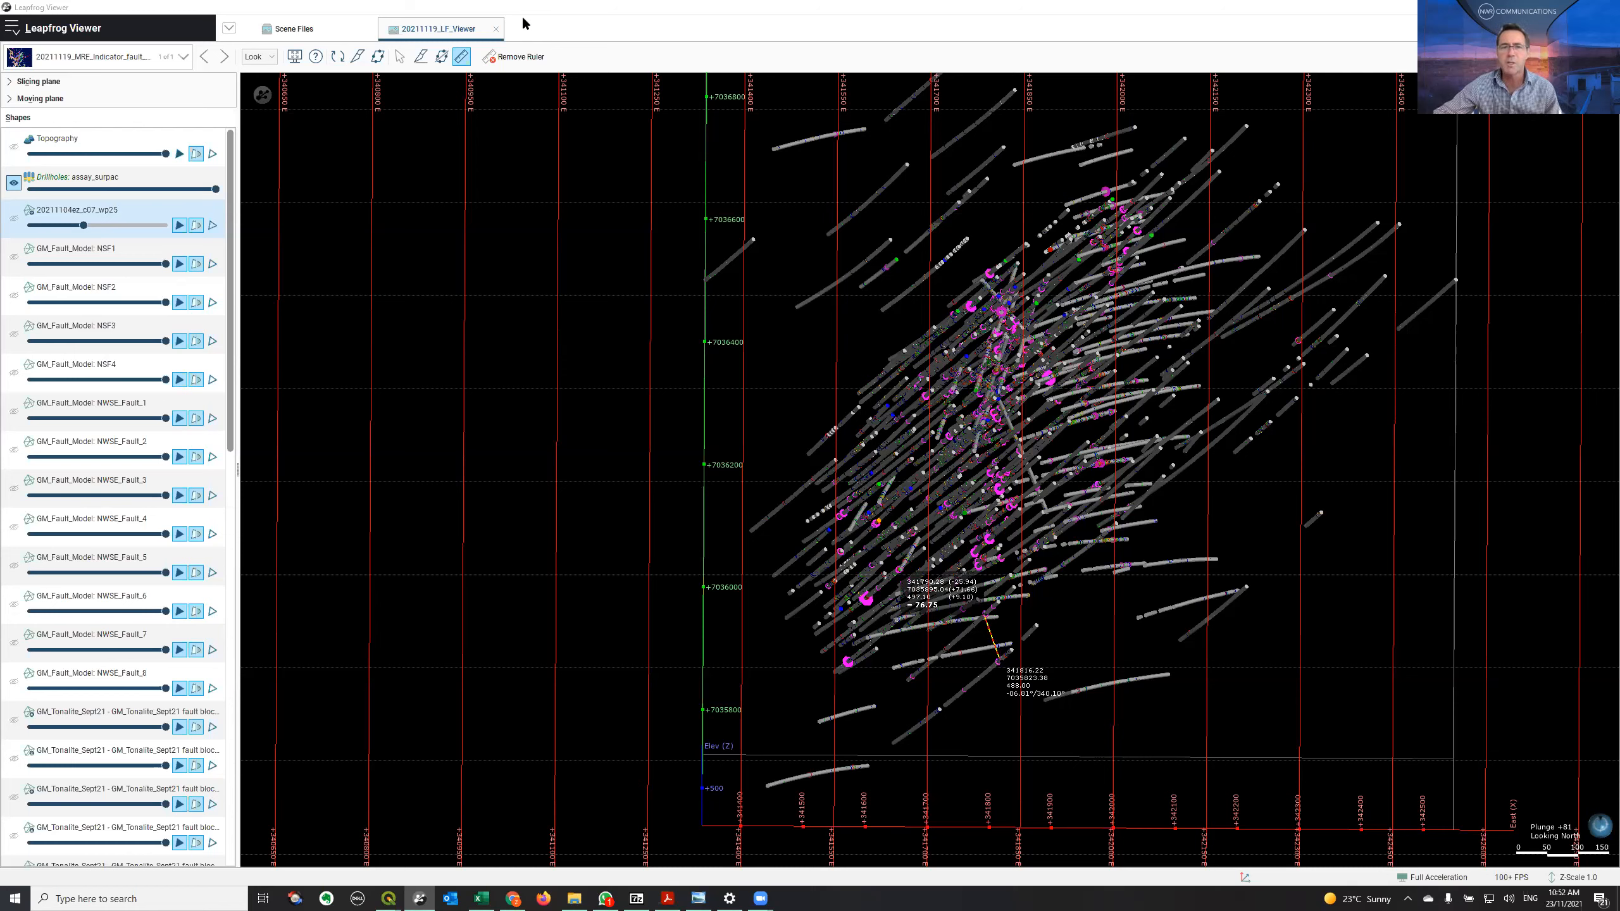